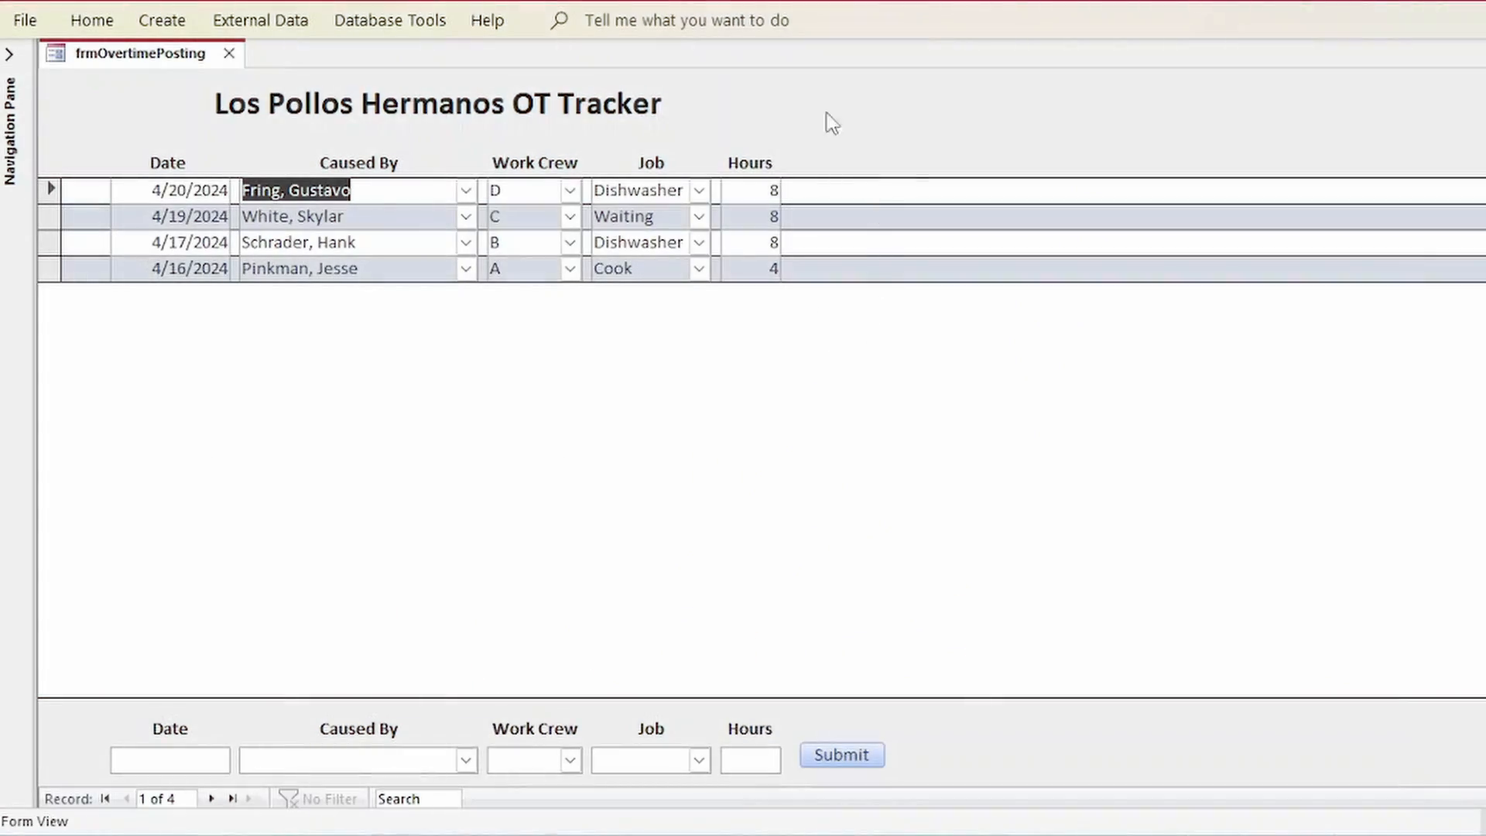
mouse_move(445, 80)
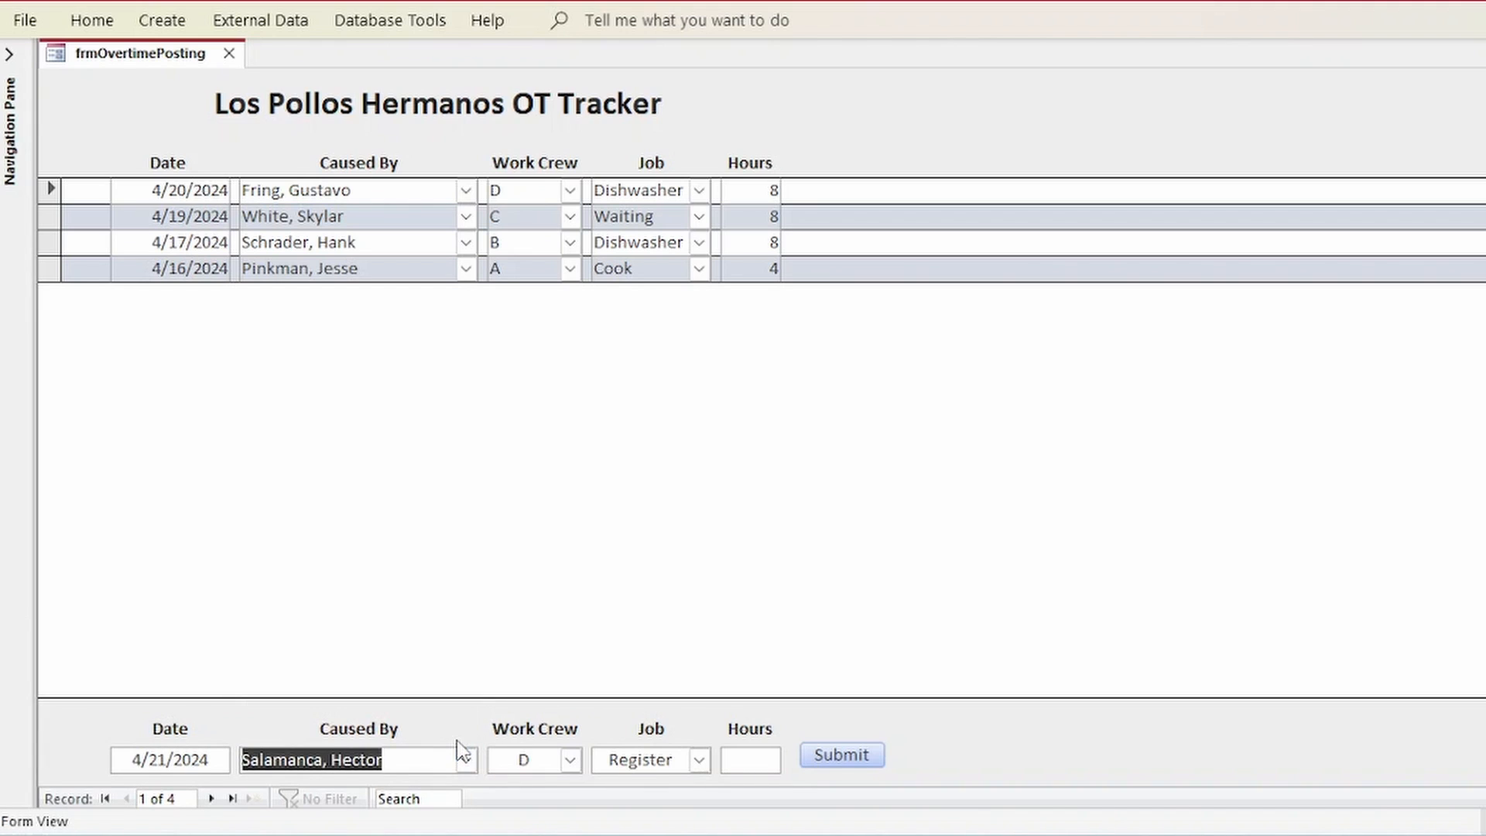
click(829, 755)
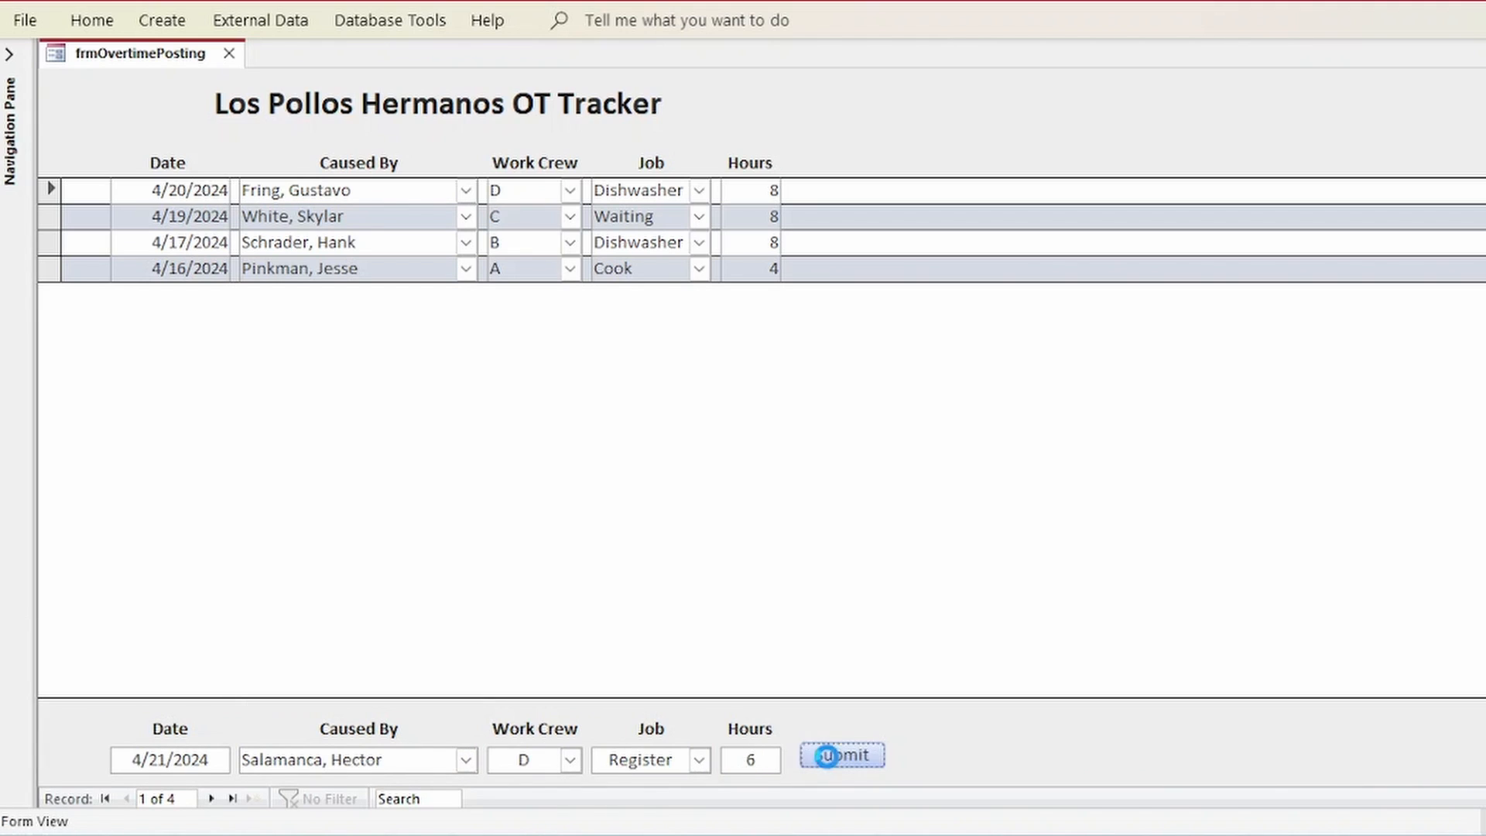
click(842, 754)
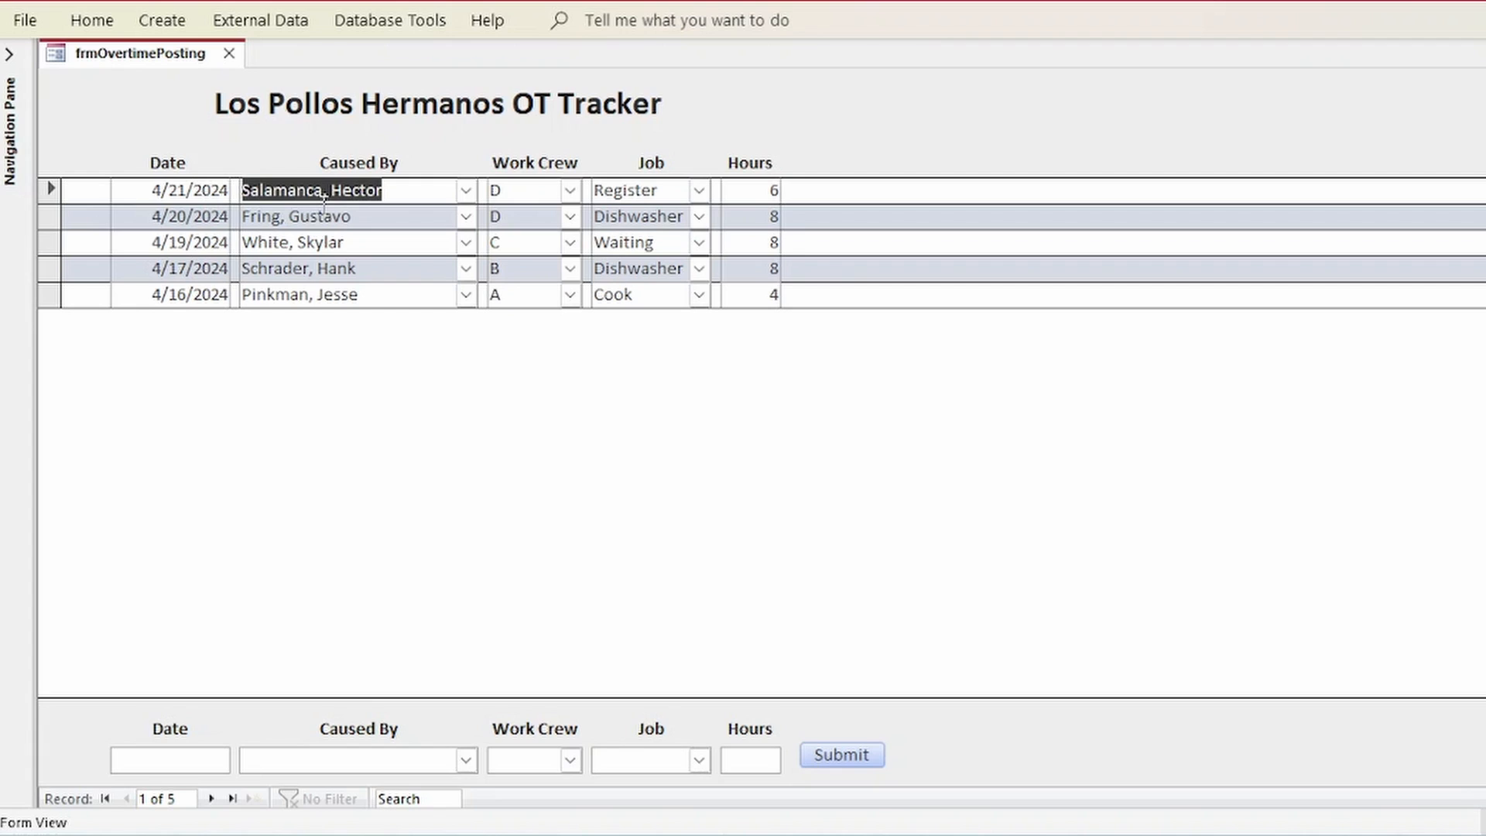
mouse_move(765, 555)
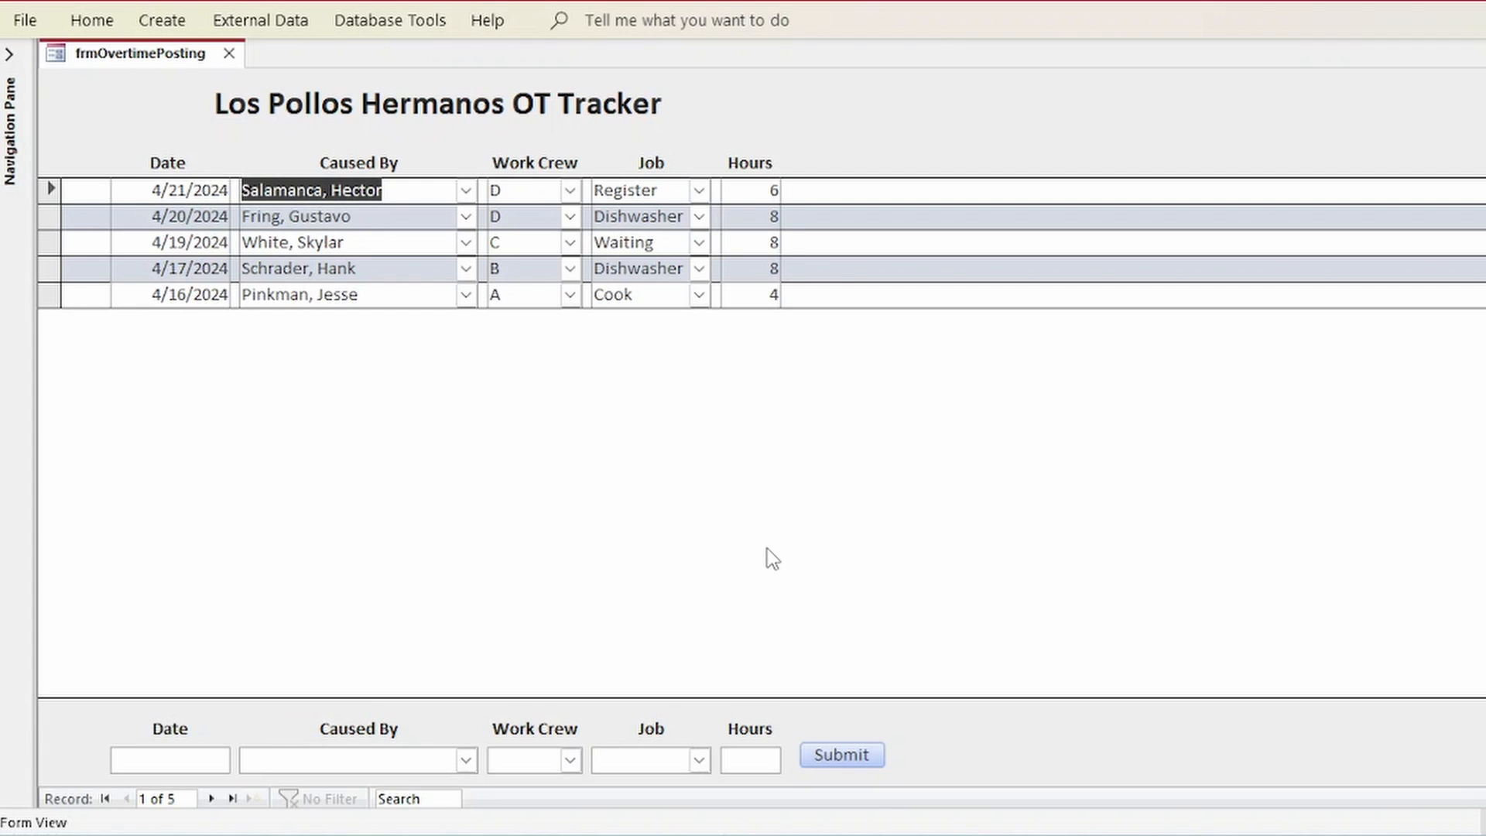
mouse_move(13, 309)
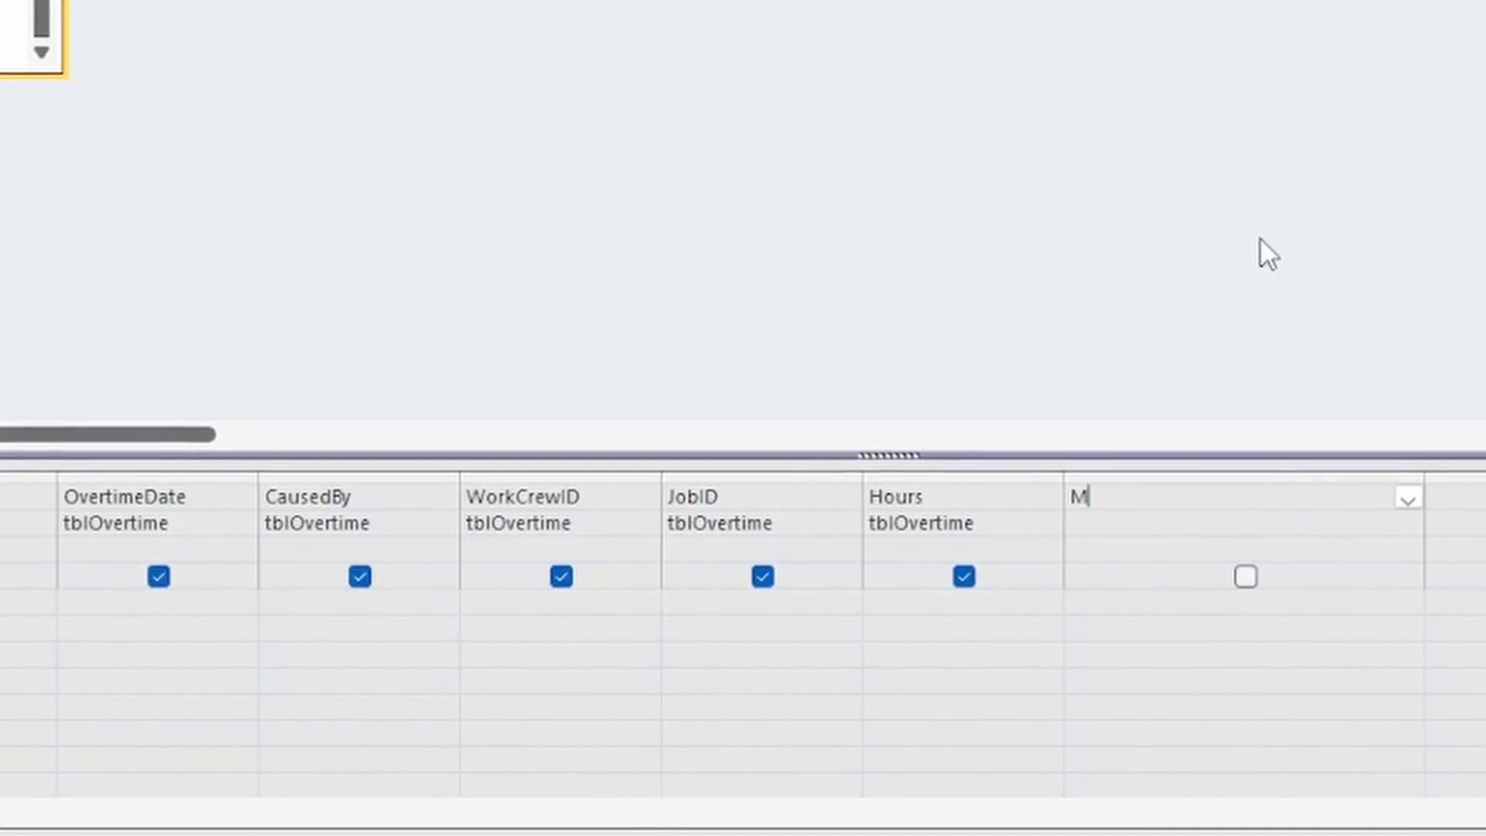
Enter the calculated field Month: Month([OvertimeDate]) in the query grid
text(onth:Mont)
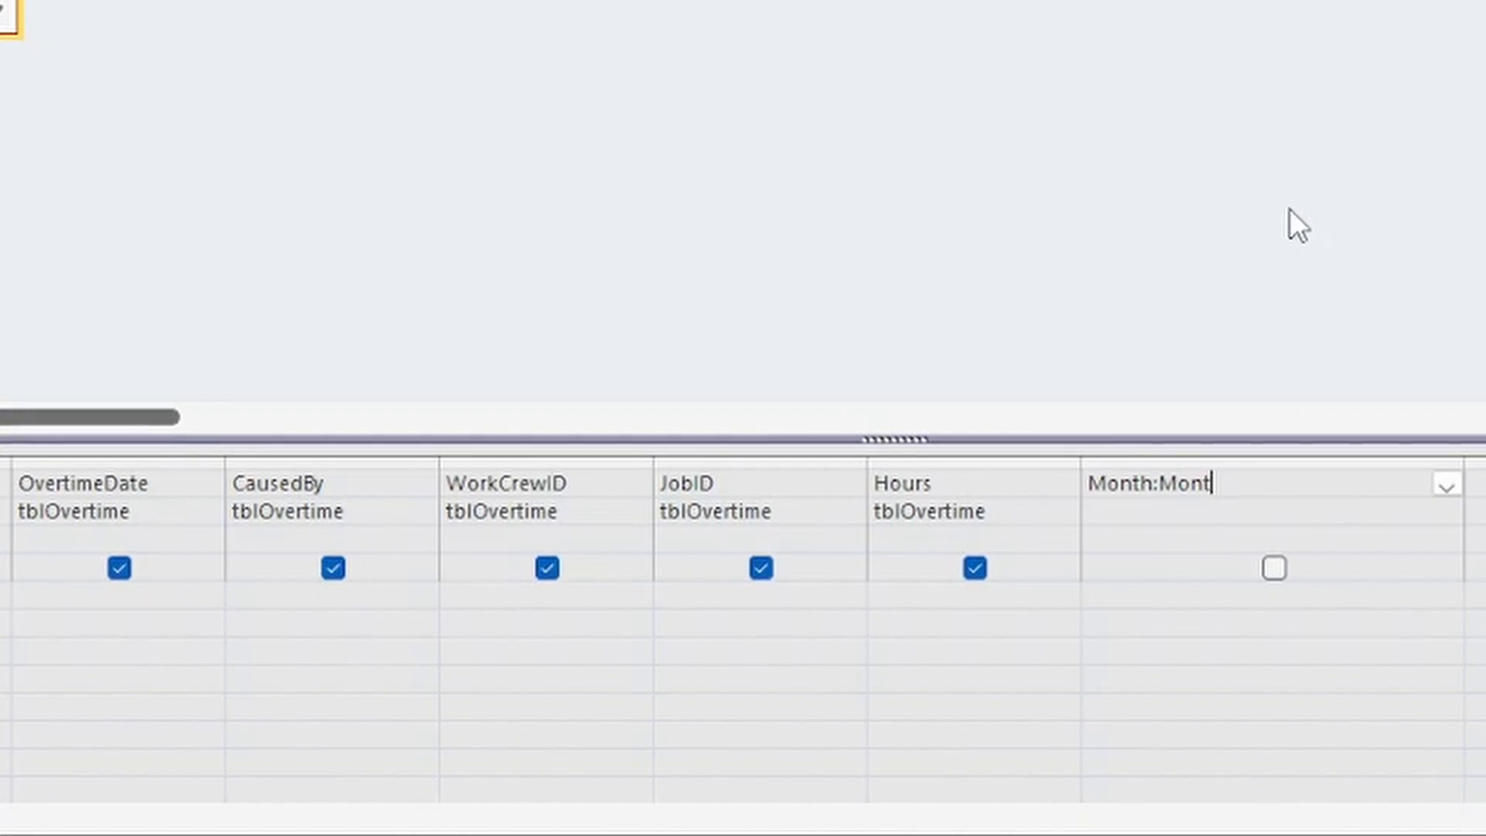
text(h()
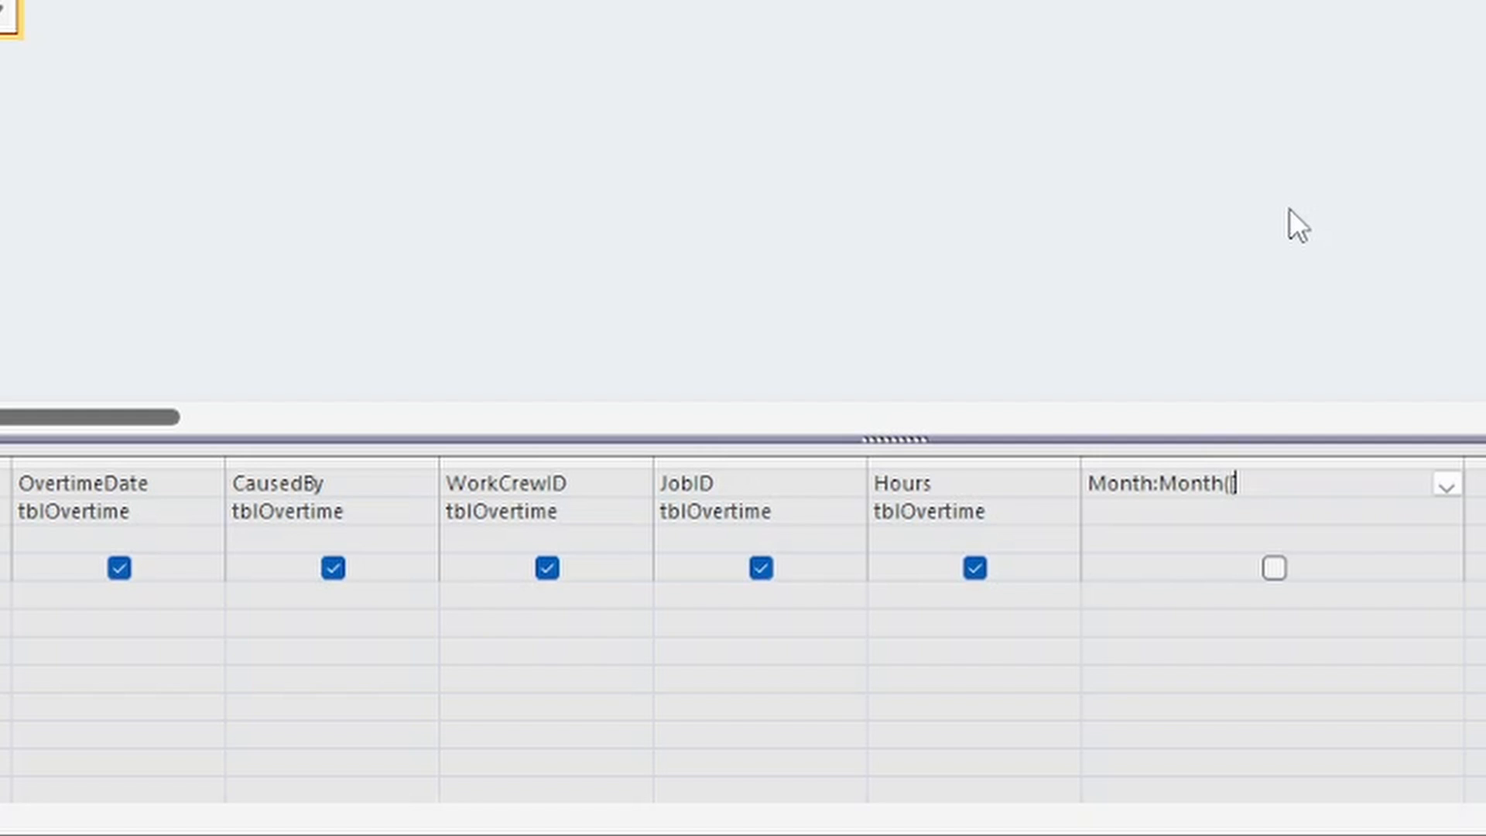
text([Overtime)
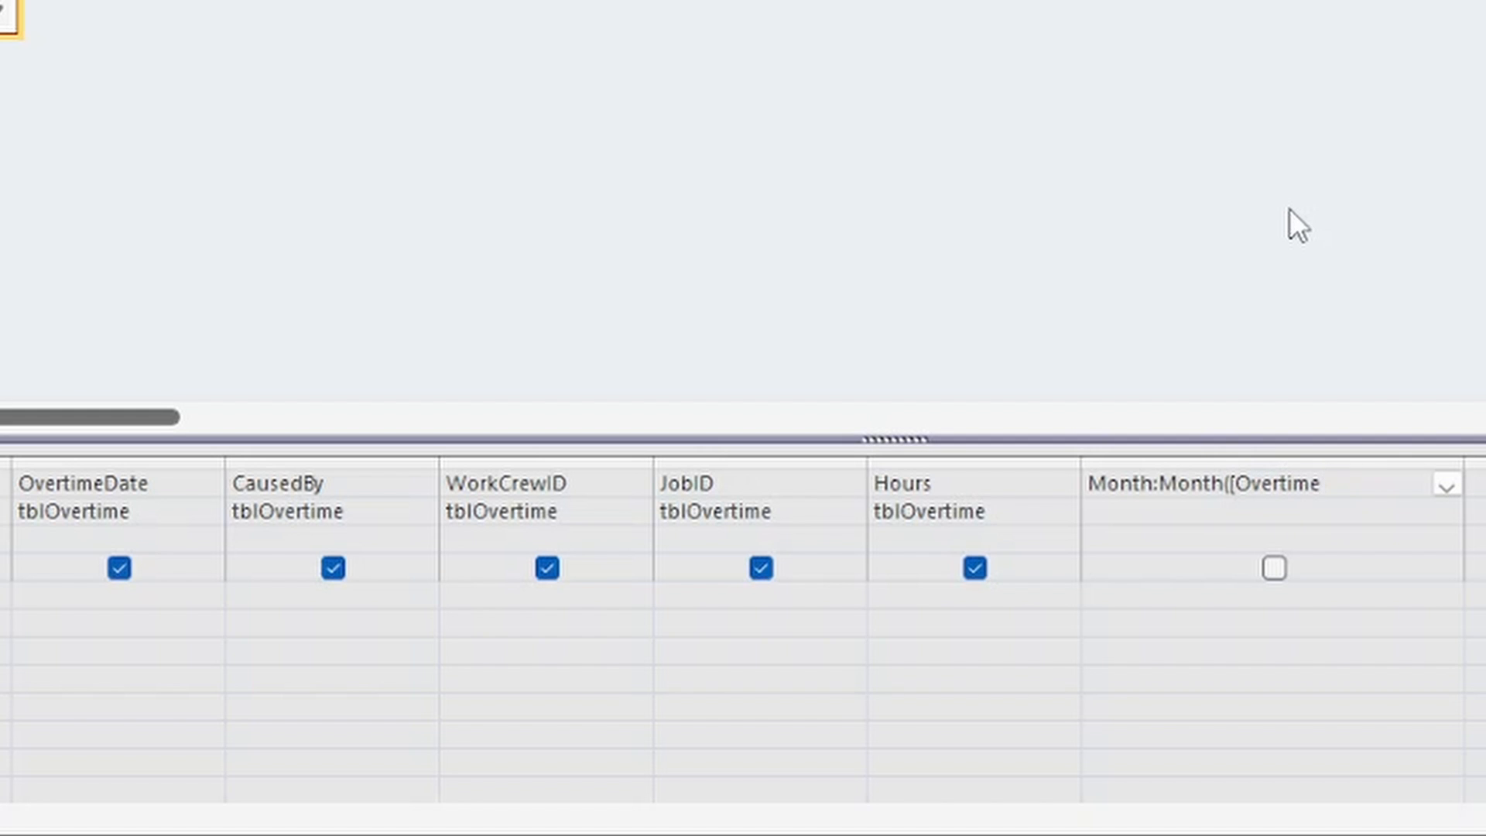
text(Date])
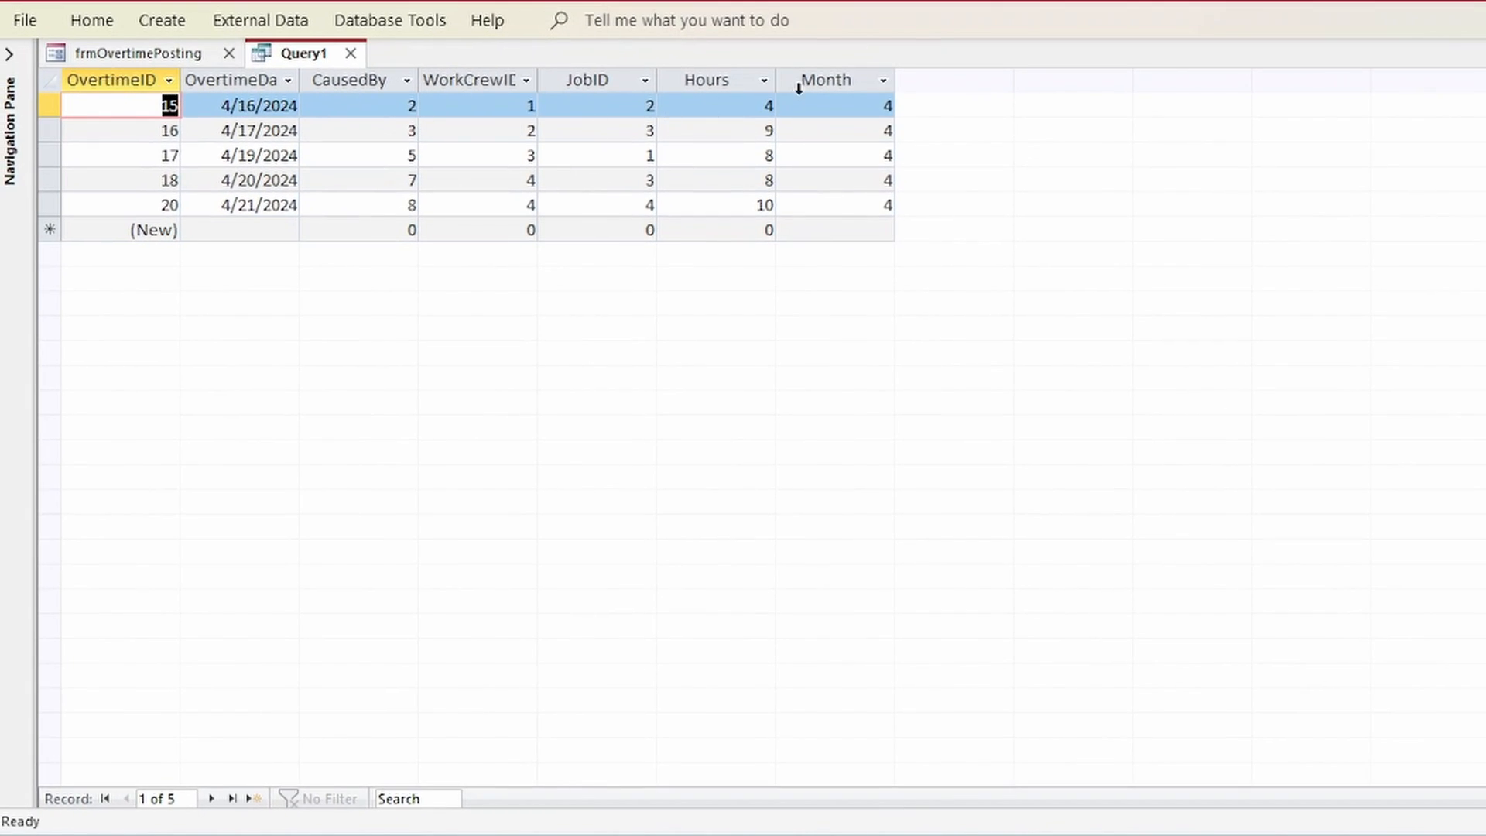
Run the query, select the Month results column, and return to Design View
click(828, 80)
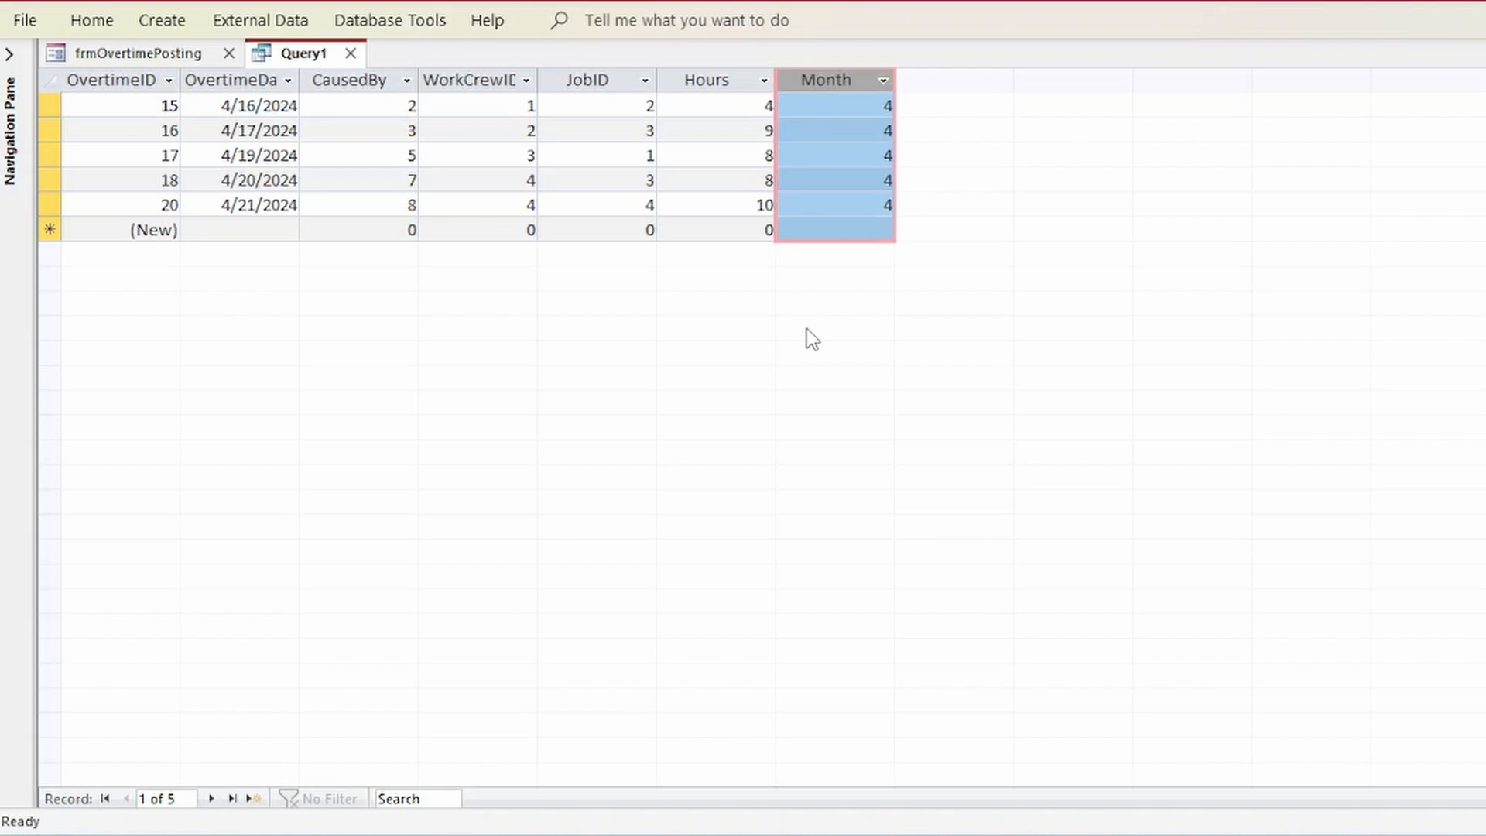
click(92, 21)
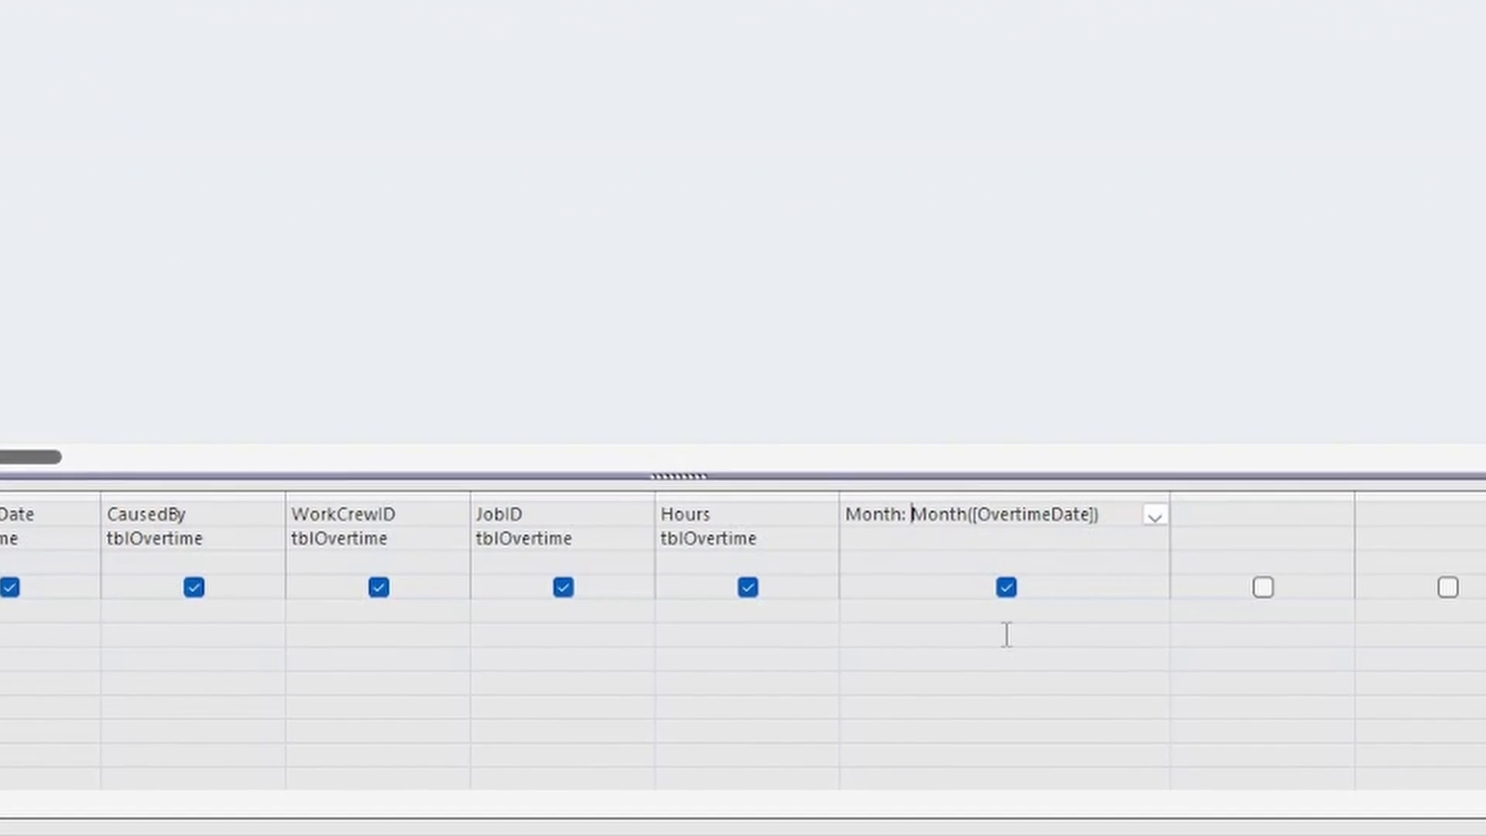
Change the Month field to Month: MonthName(Month([OvertimeDate]))
text(MonthName)
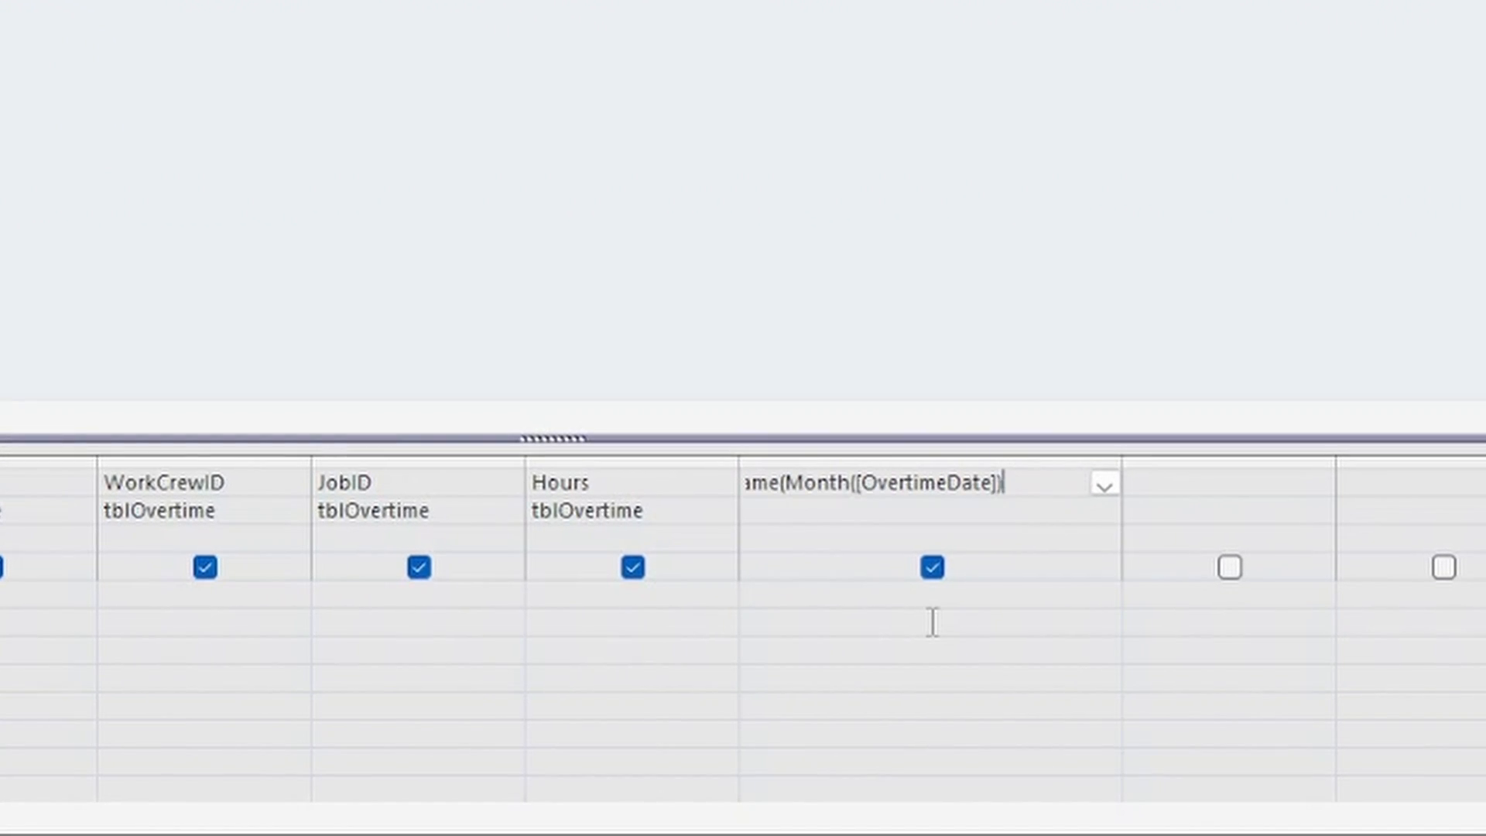
text())
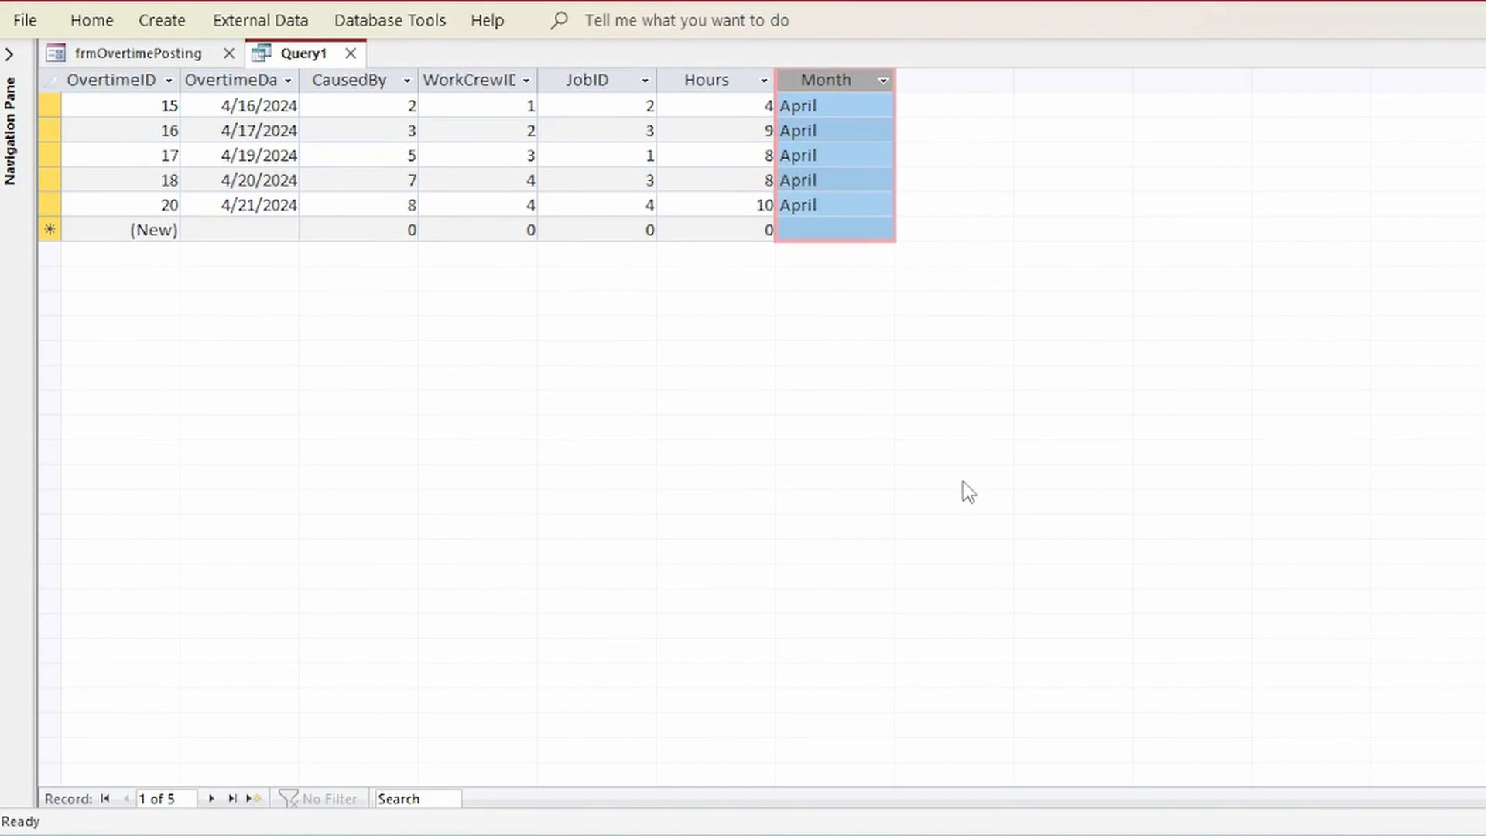
mouse_move(122, 29)
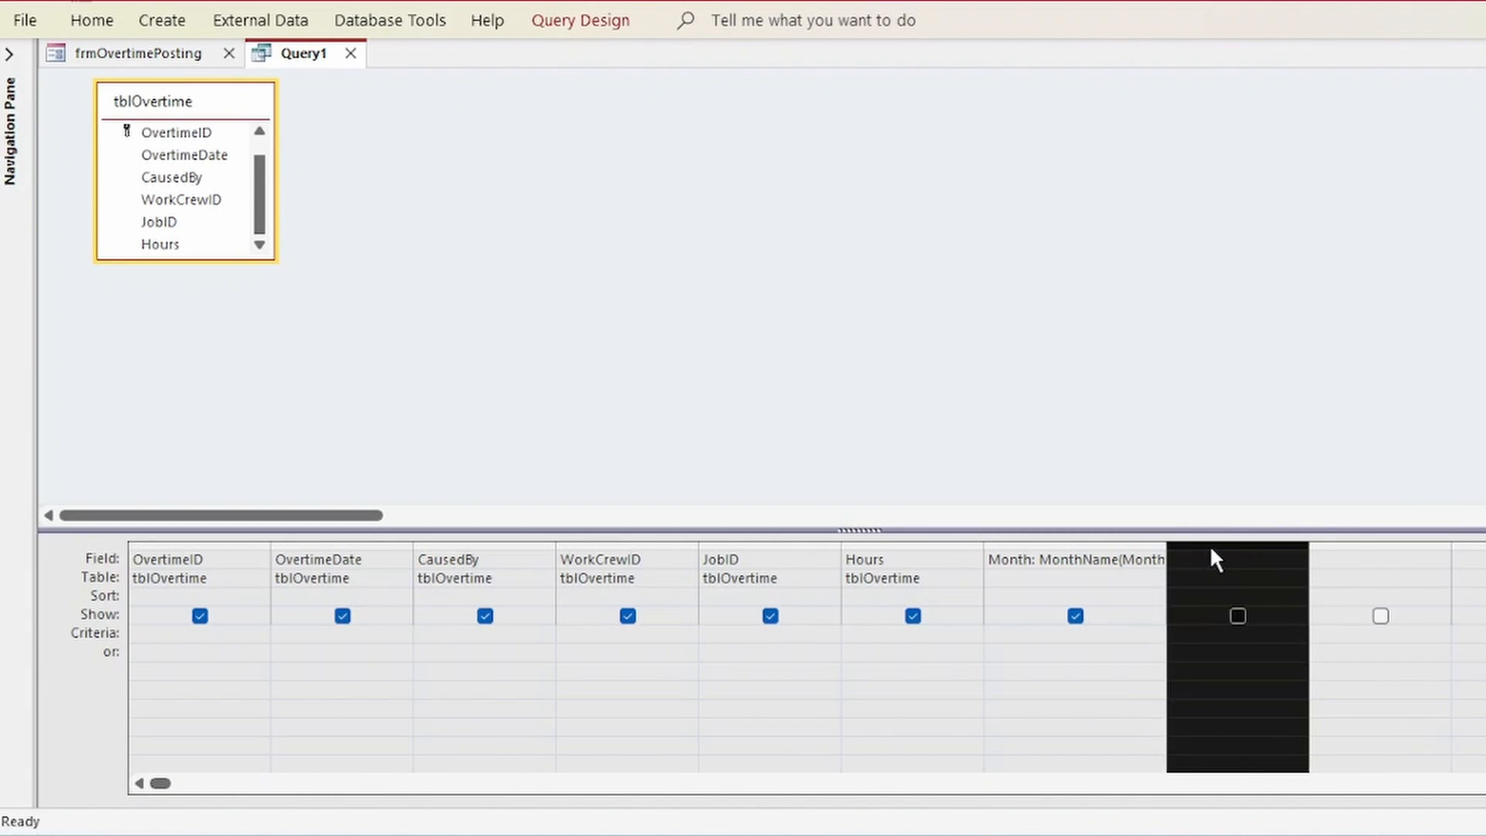
Enter Doubltime: IIf([Hours] > 8, "TRUE") in the next empty field column
click(1231, 560)
text(Doubl)
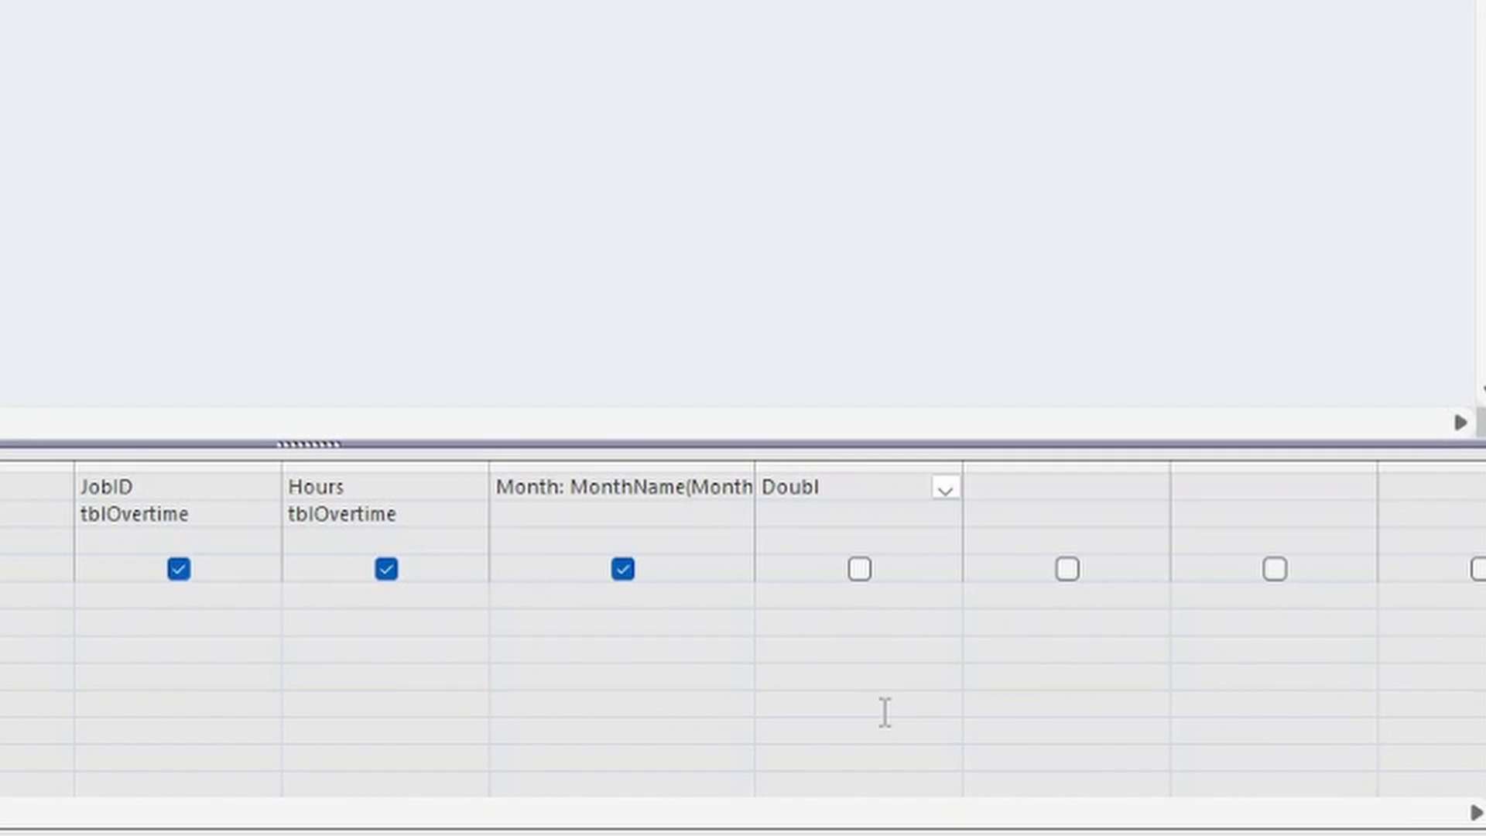
text(time)
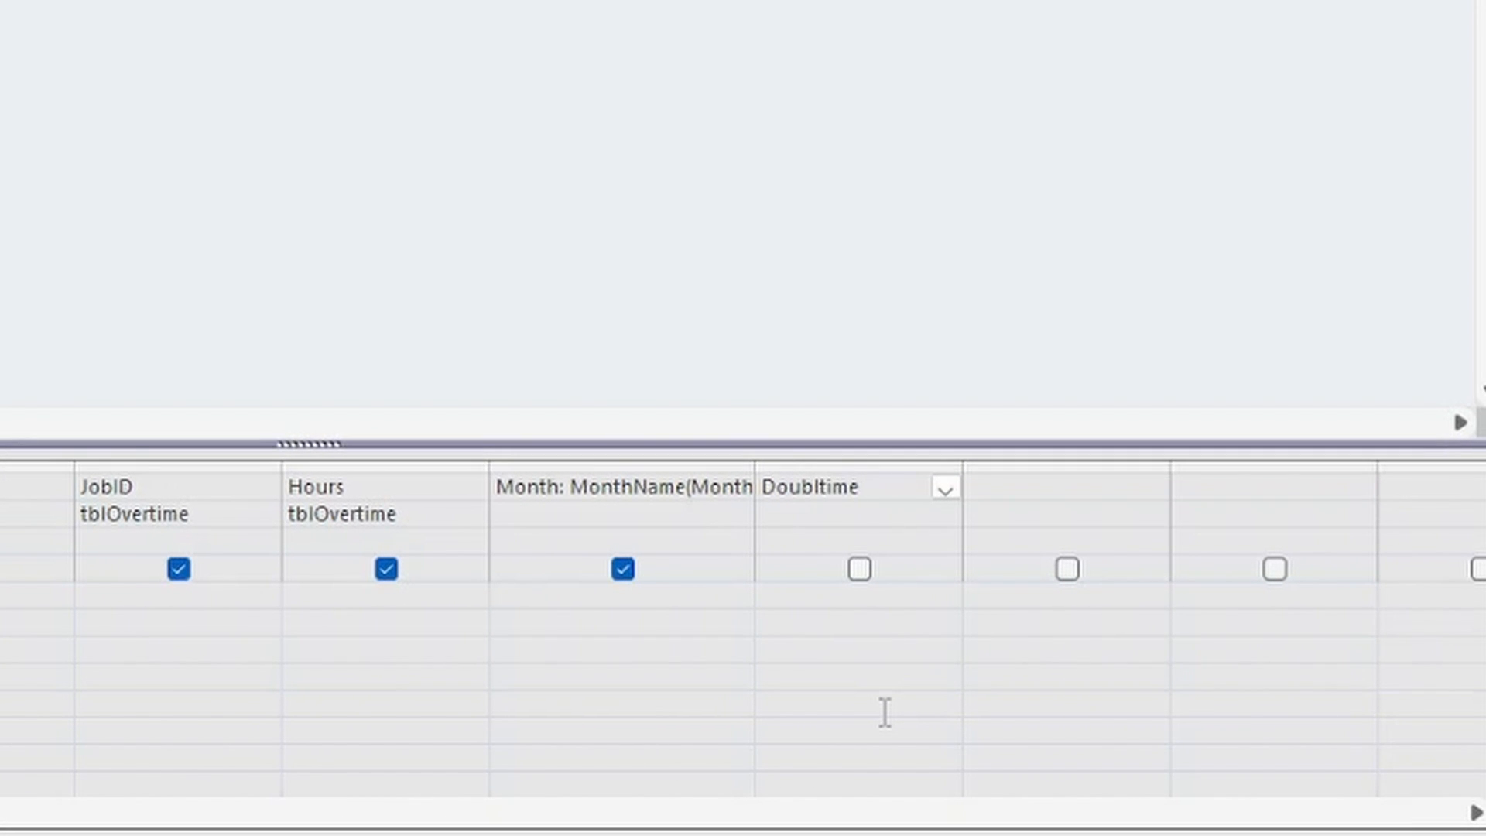
text(:iif([Hours] > 8,)
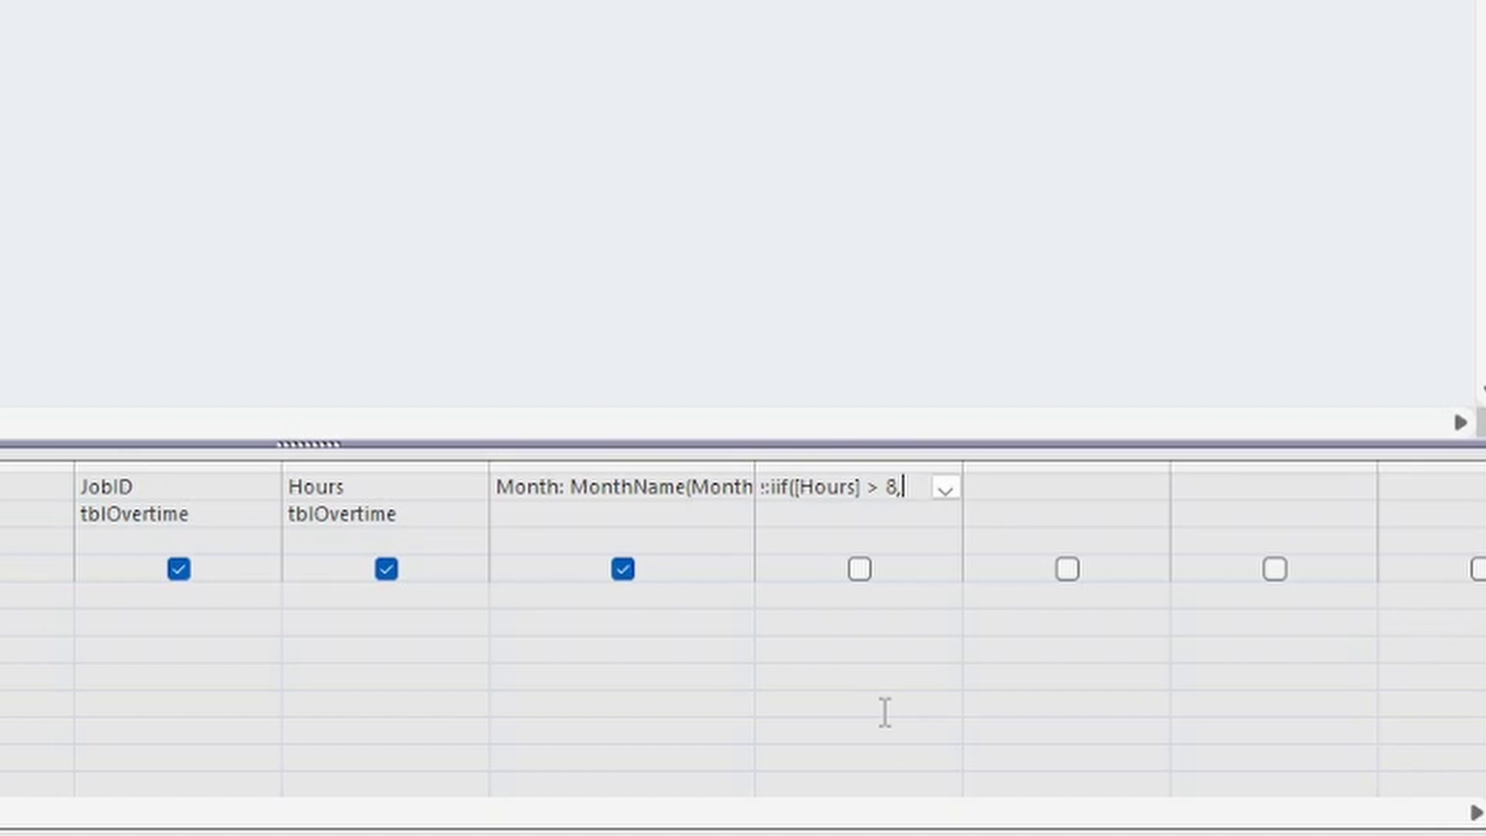
text("TRUE"))
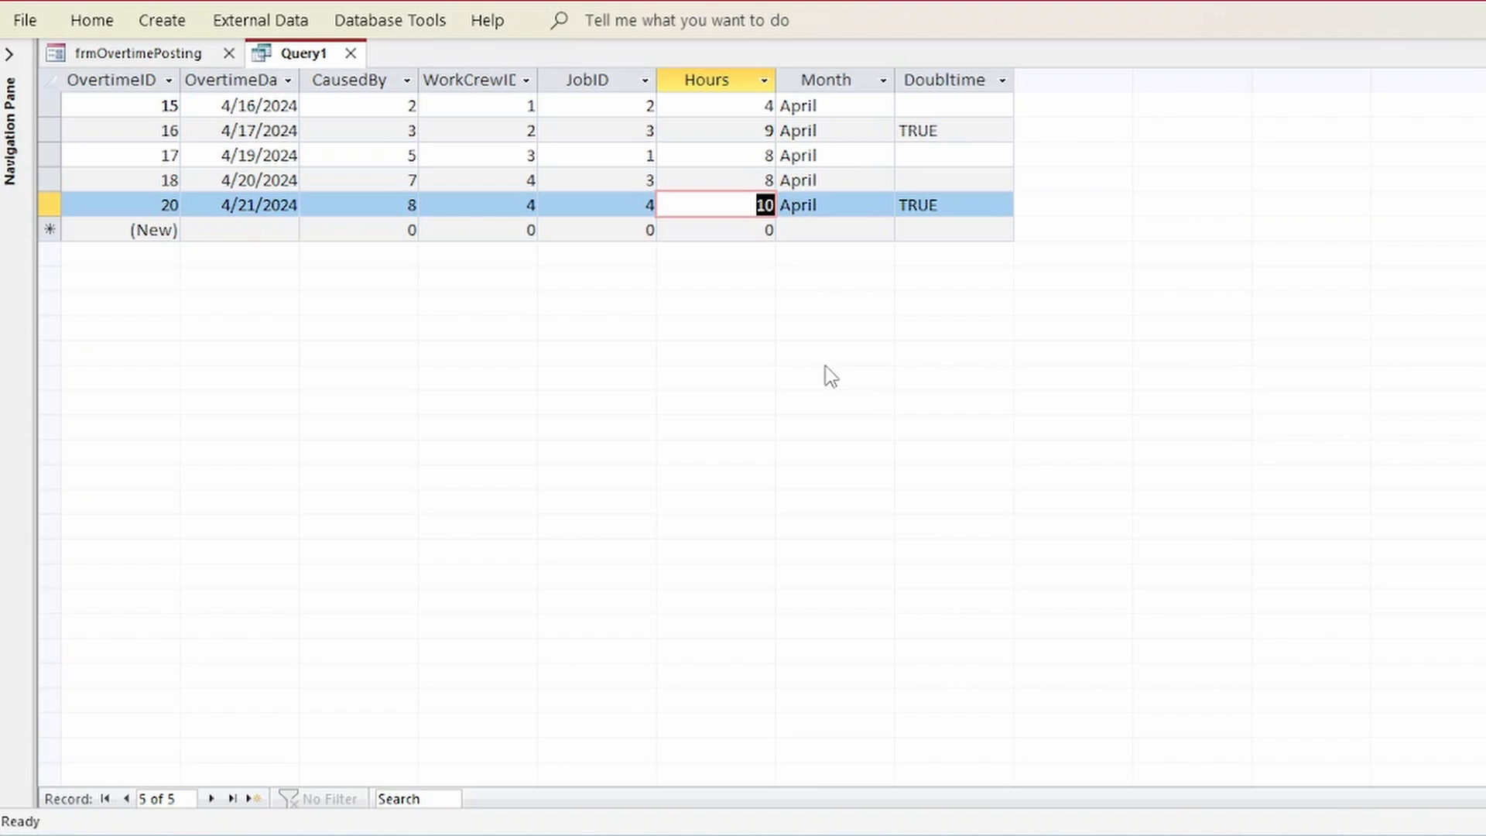
mouse_move(147, 53)
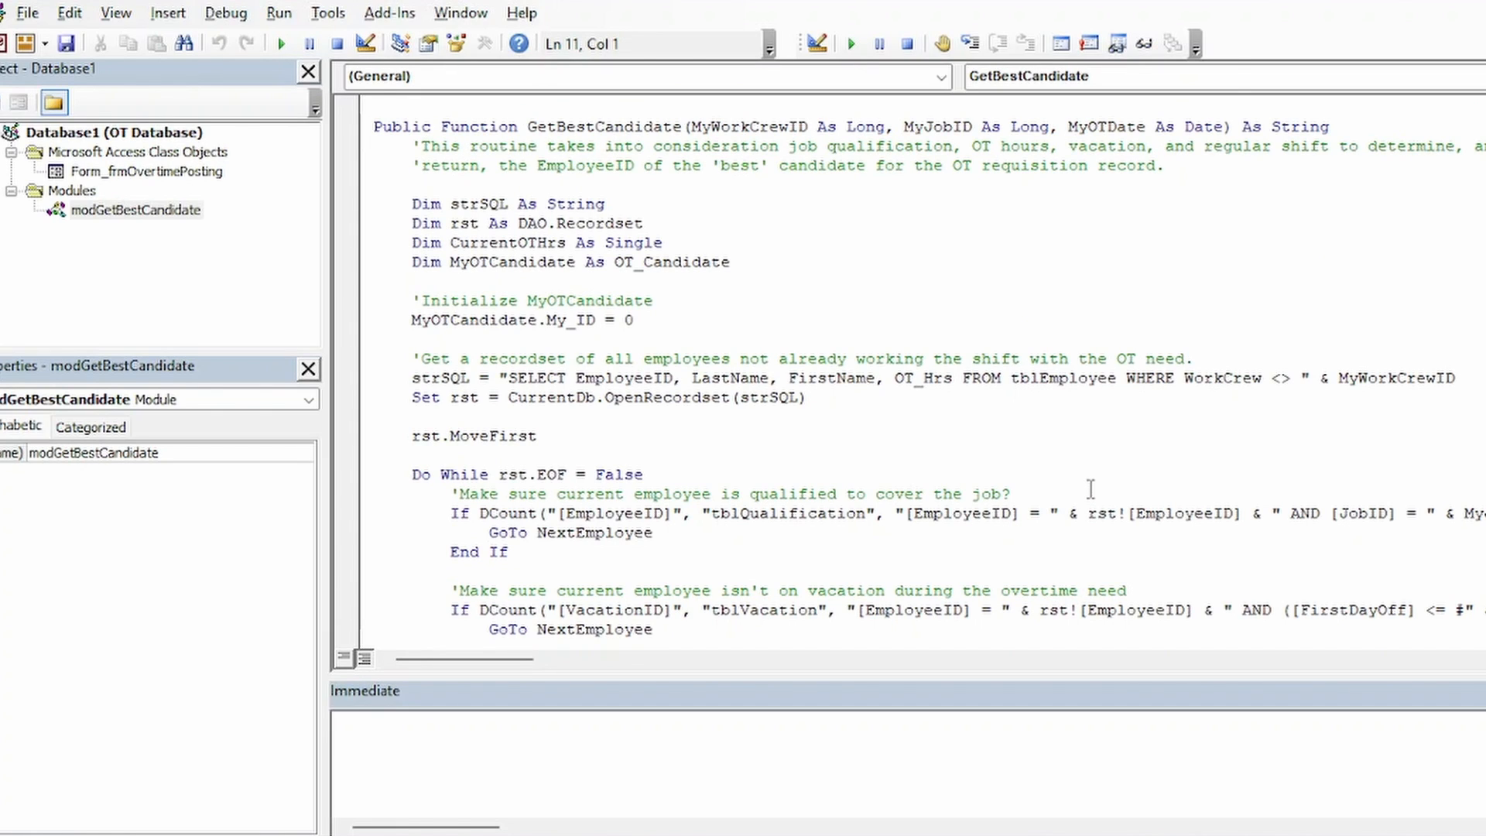
double_click(601, 127)
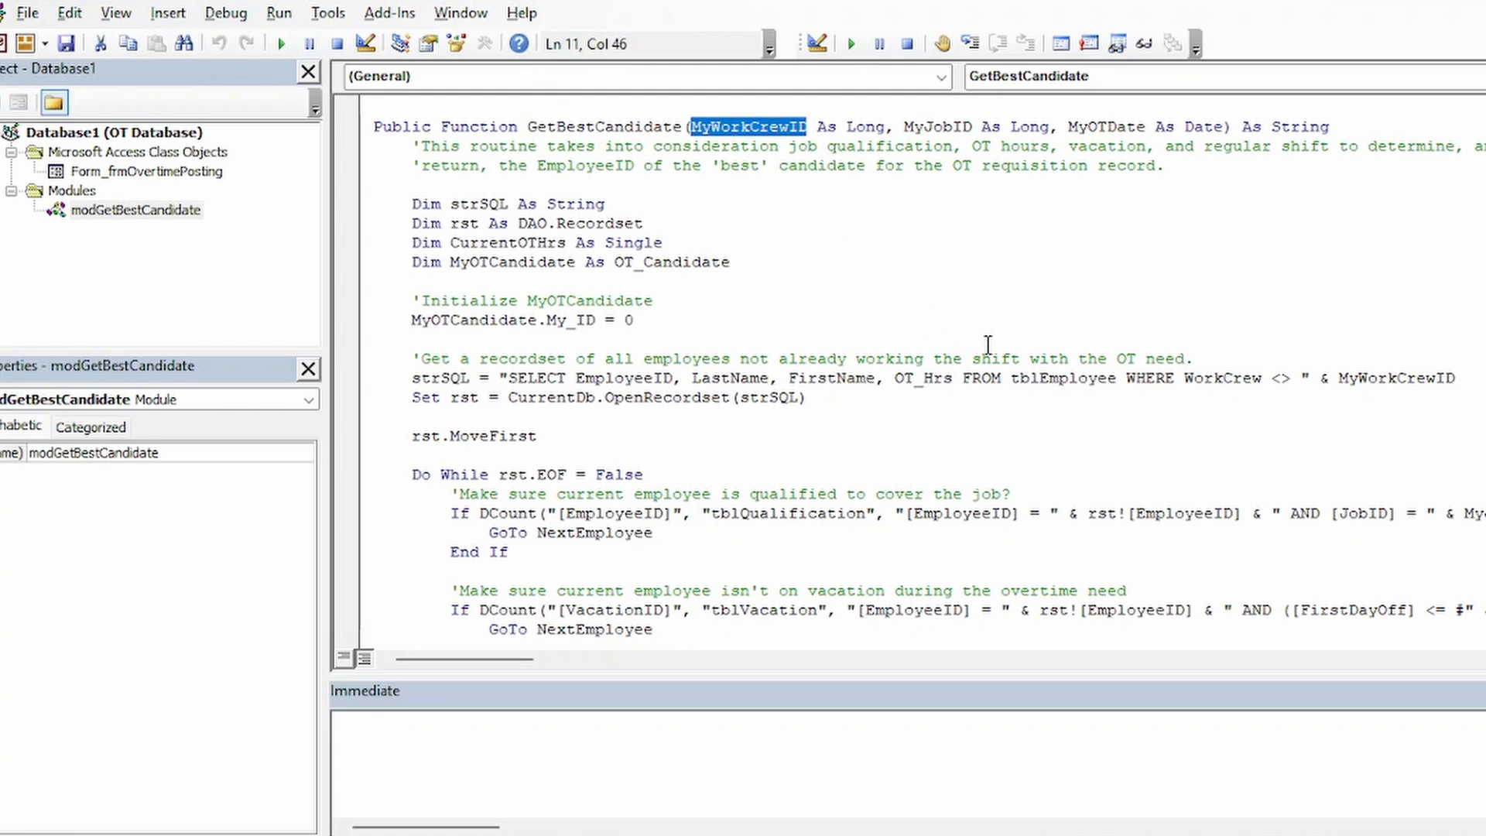
double_click(936, 126)
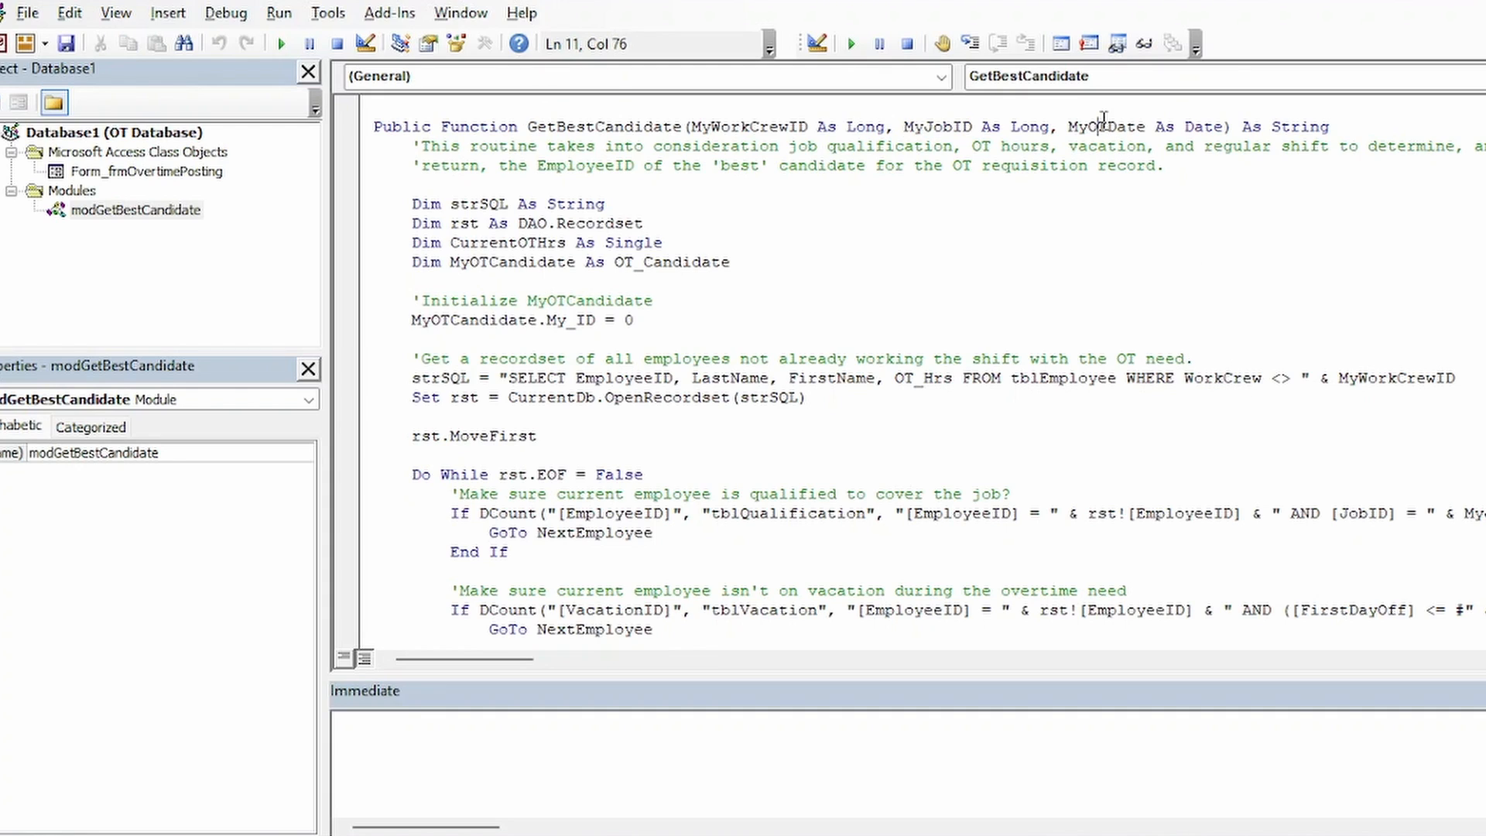
double_click(1105, 126)
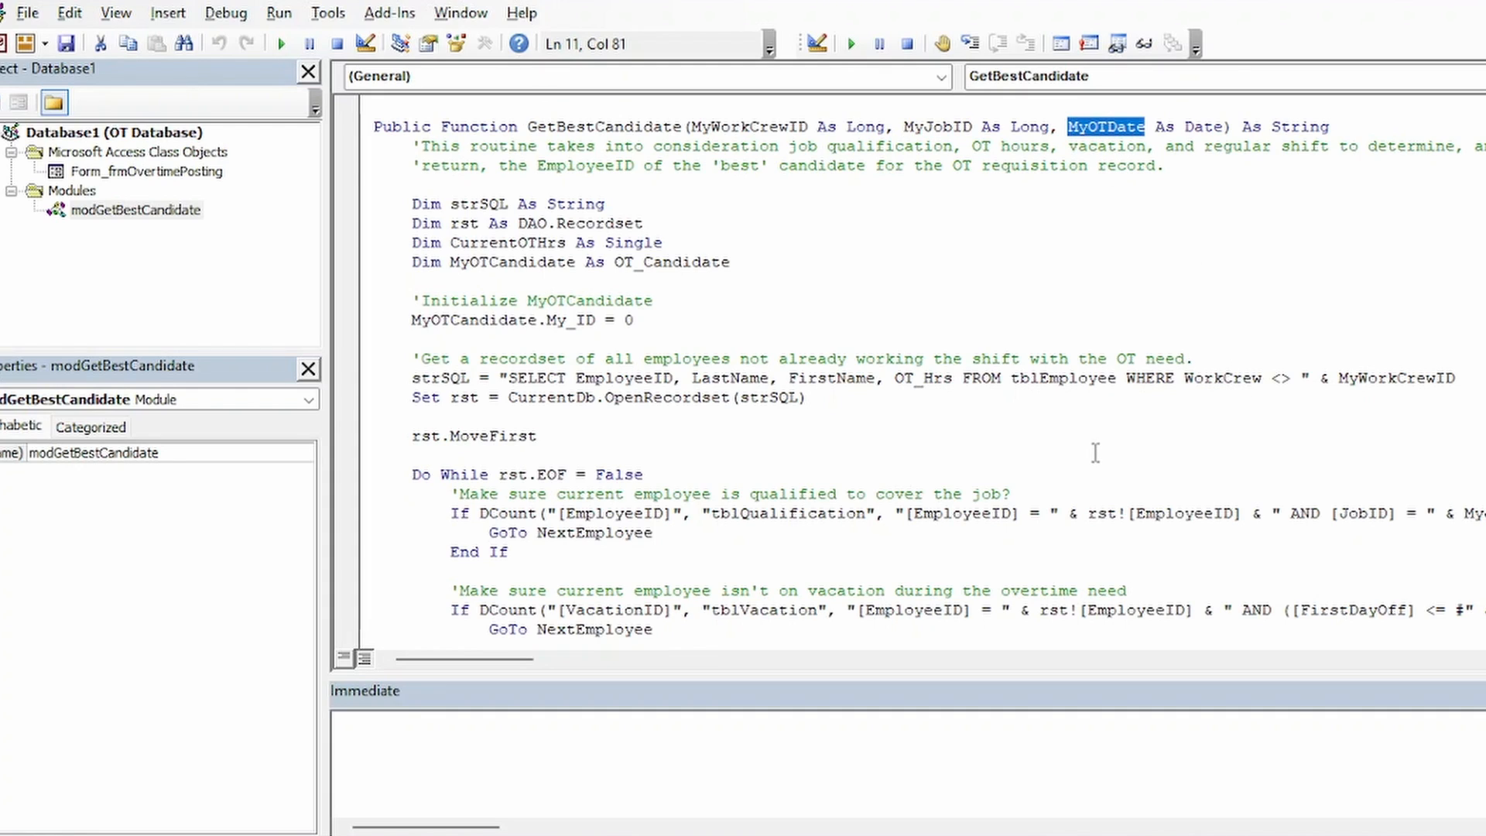
scroll(down, 3)
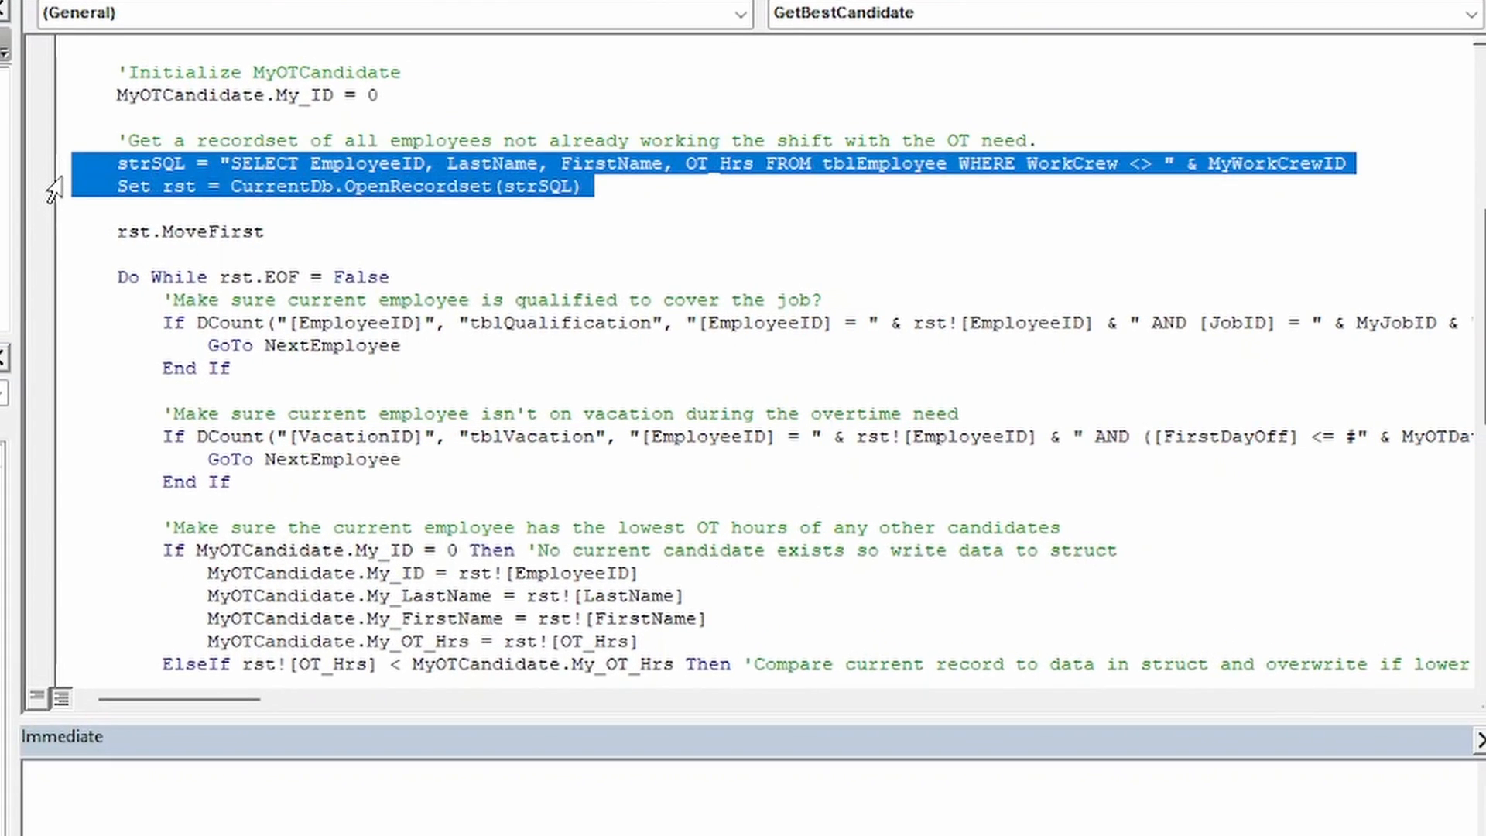
mouse_move(568, 387)
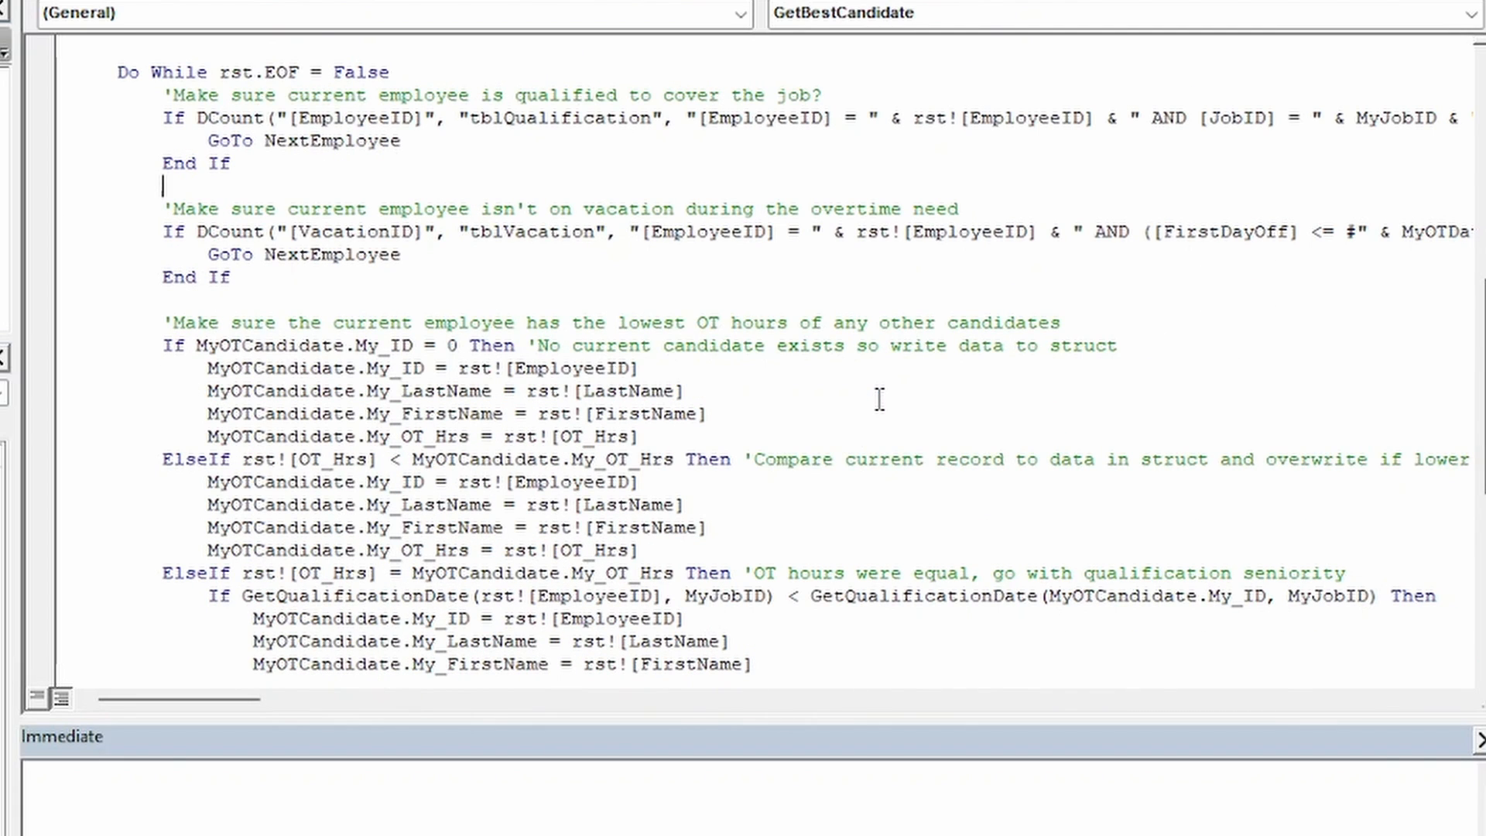
mouse_move(858, 387)
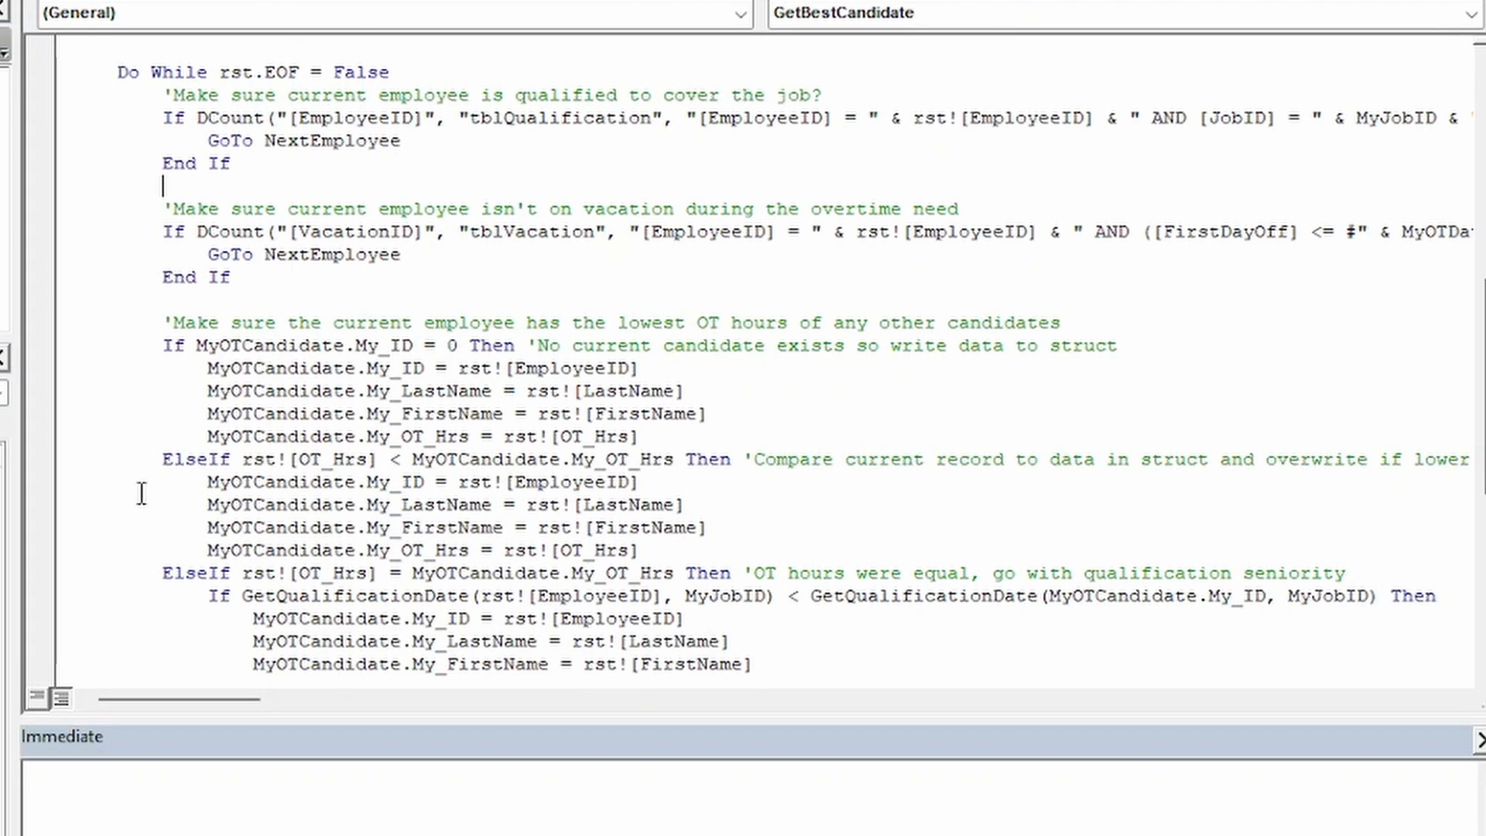
drag(166, 118, 228, 178)
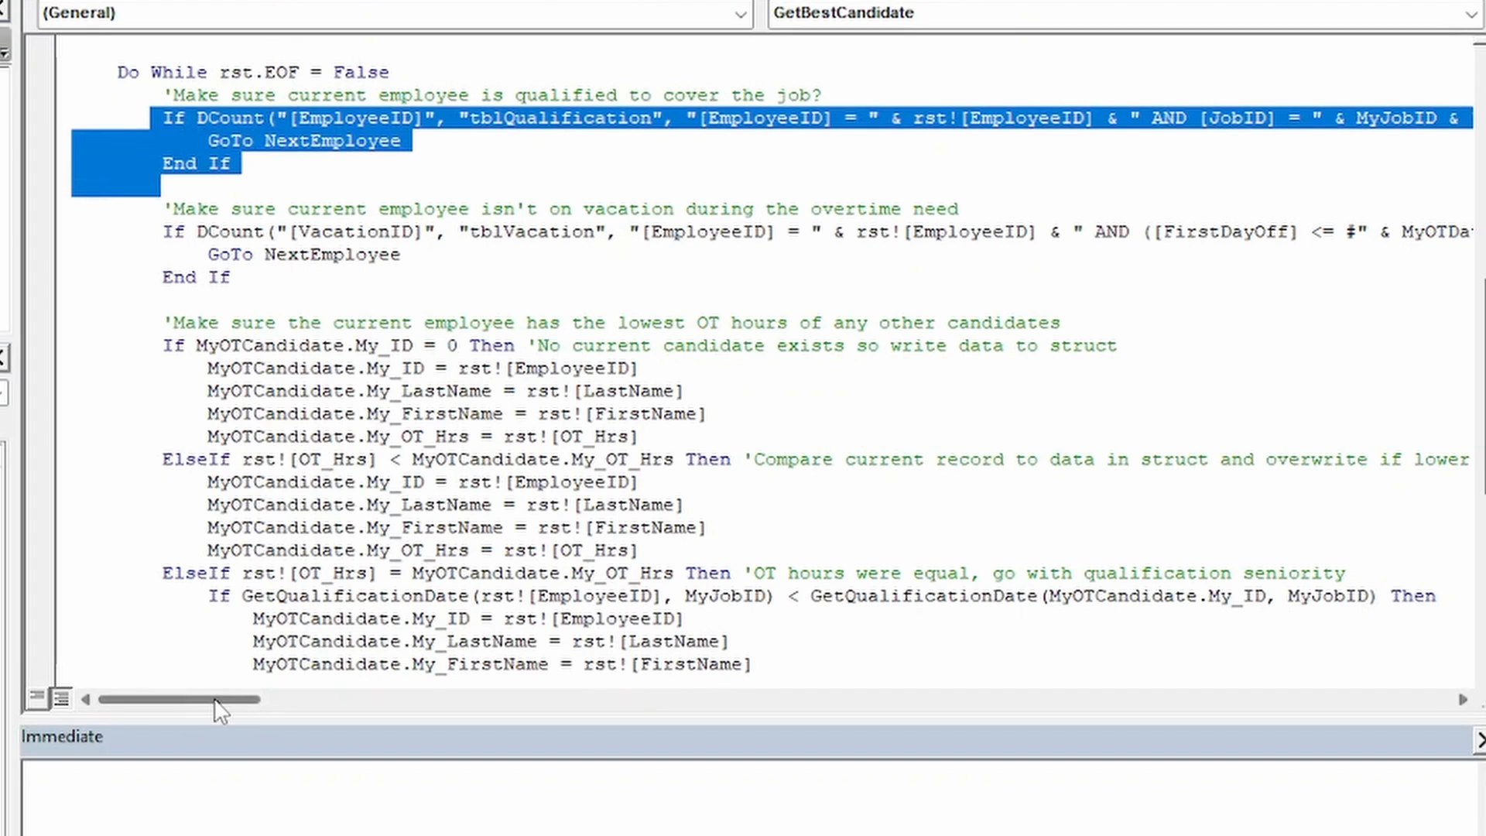
drag(152, 698, 236, 698)
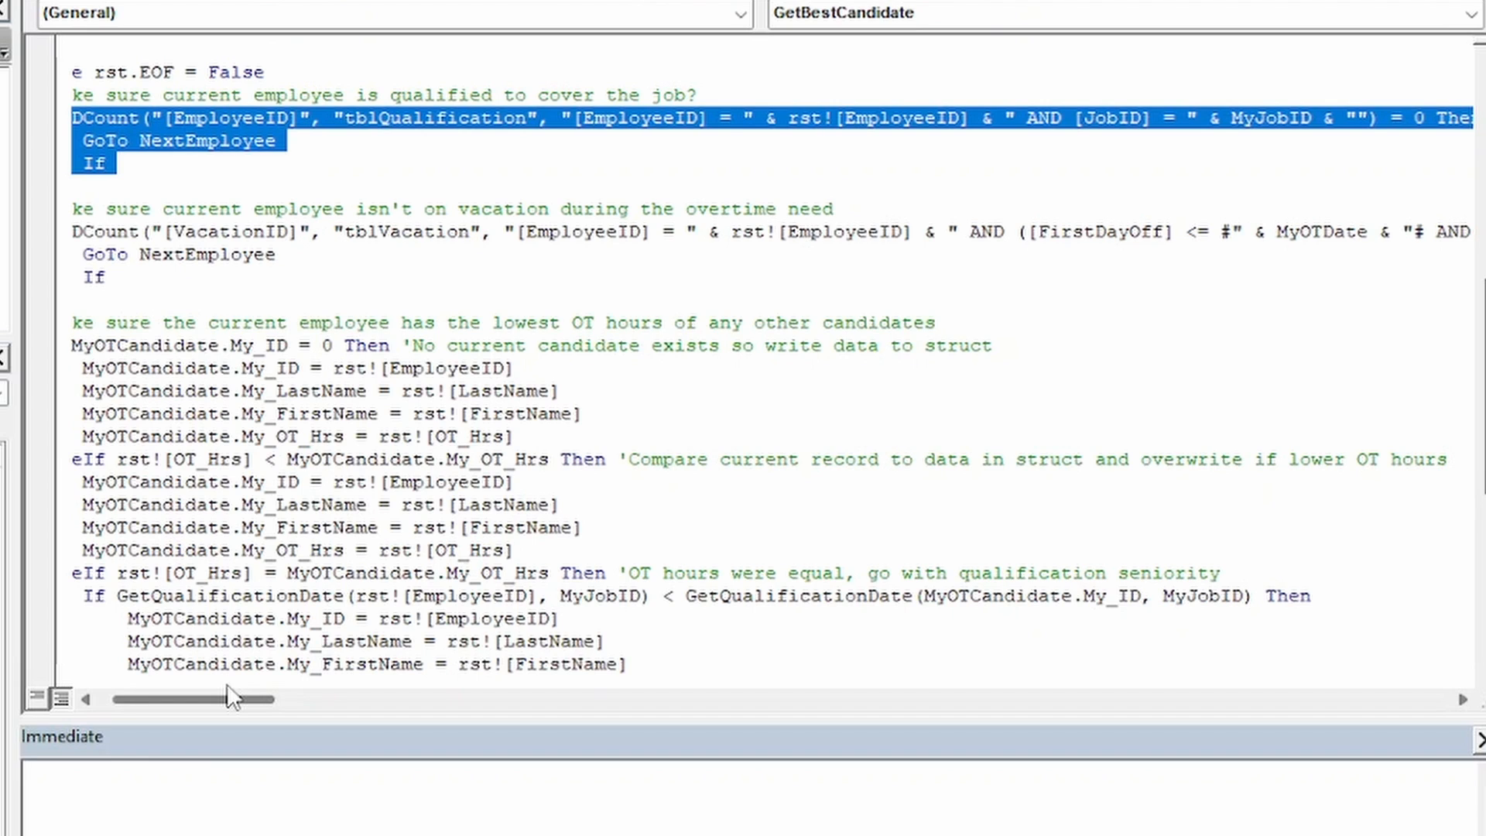
scroll(left, 3)
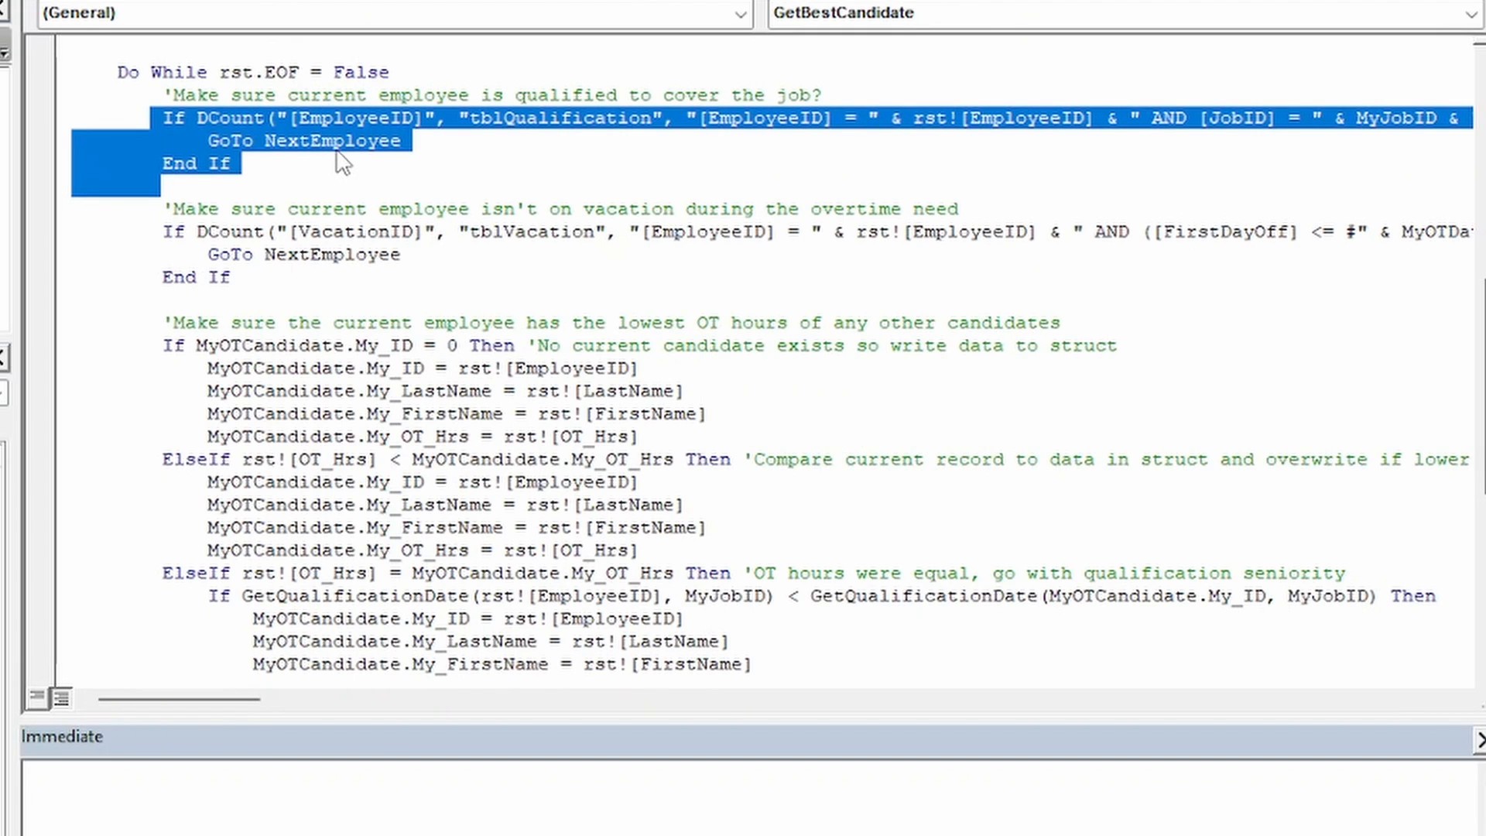
double_click(329, 141)
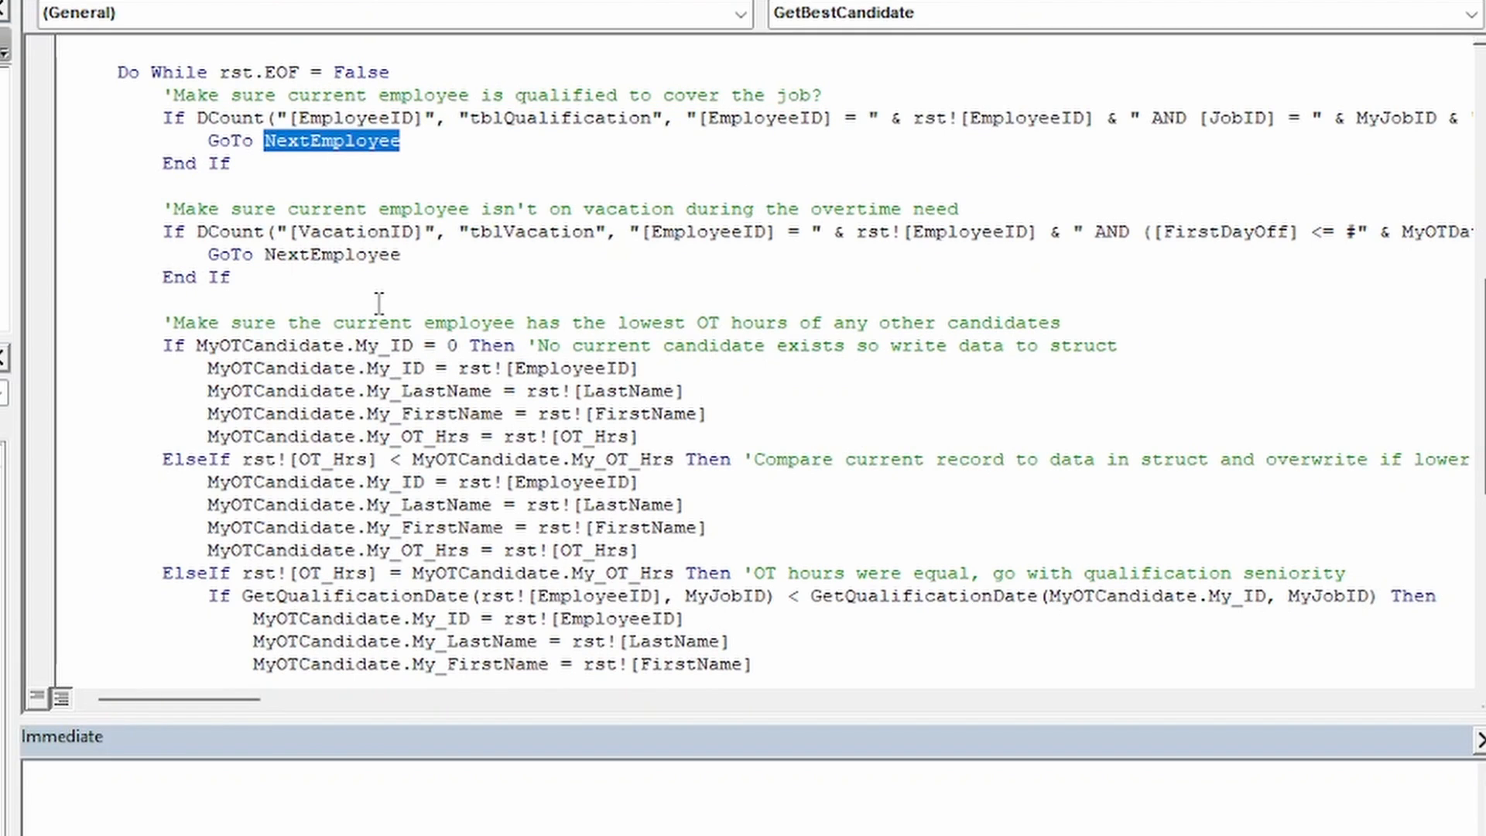
mouse_move(376, 325)
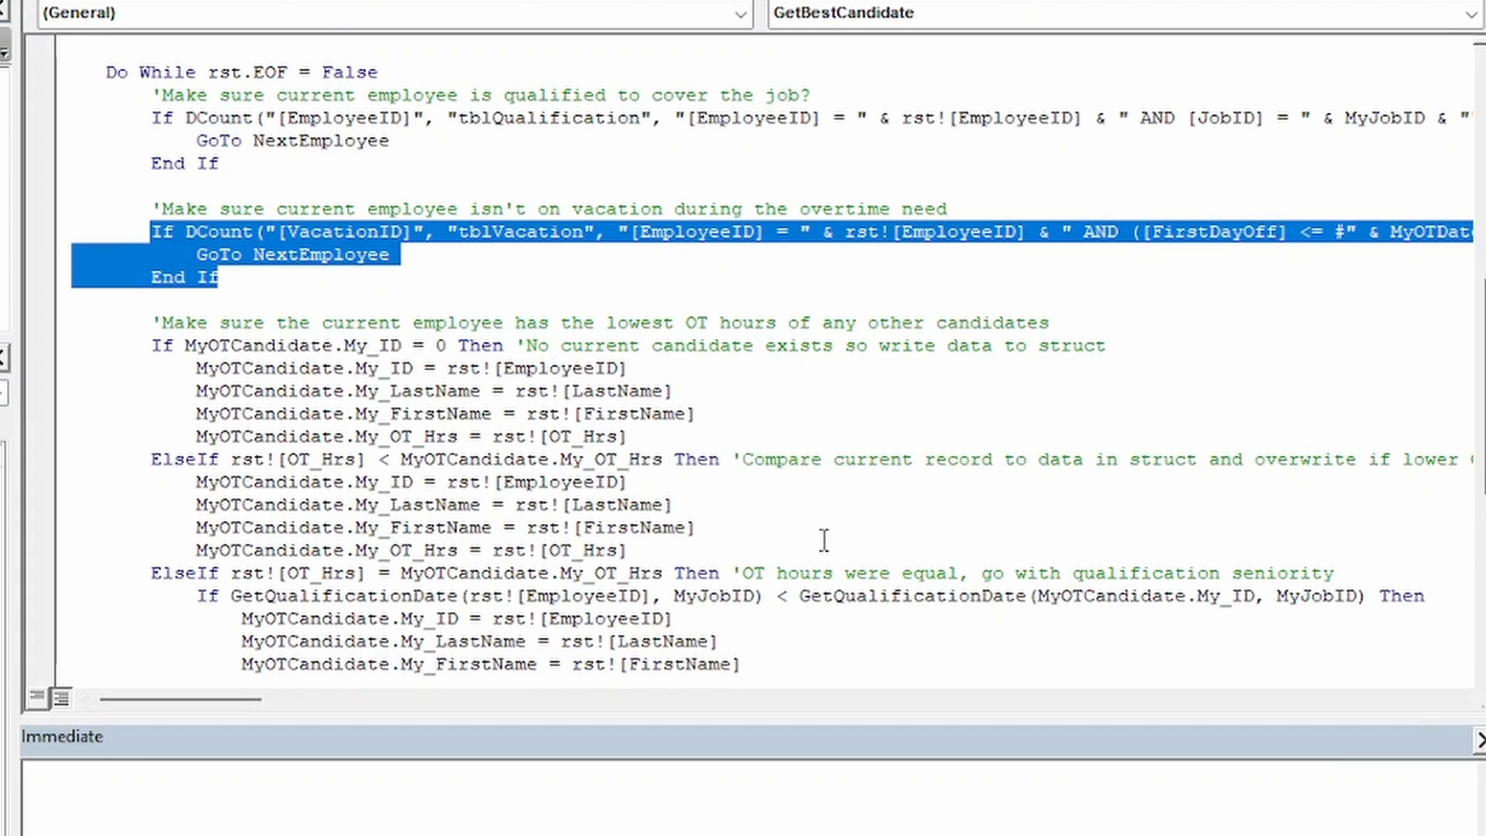
scroll(down, 3)
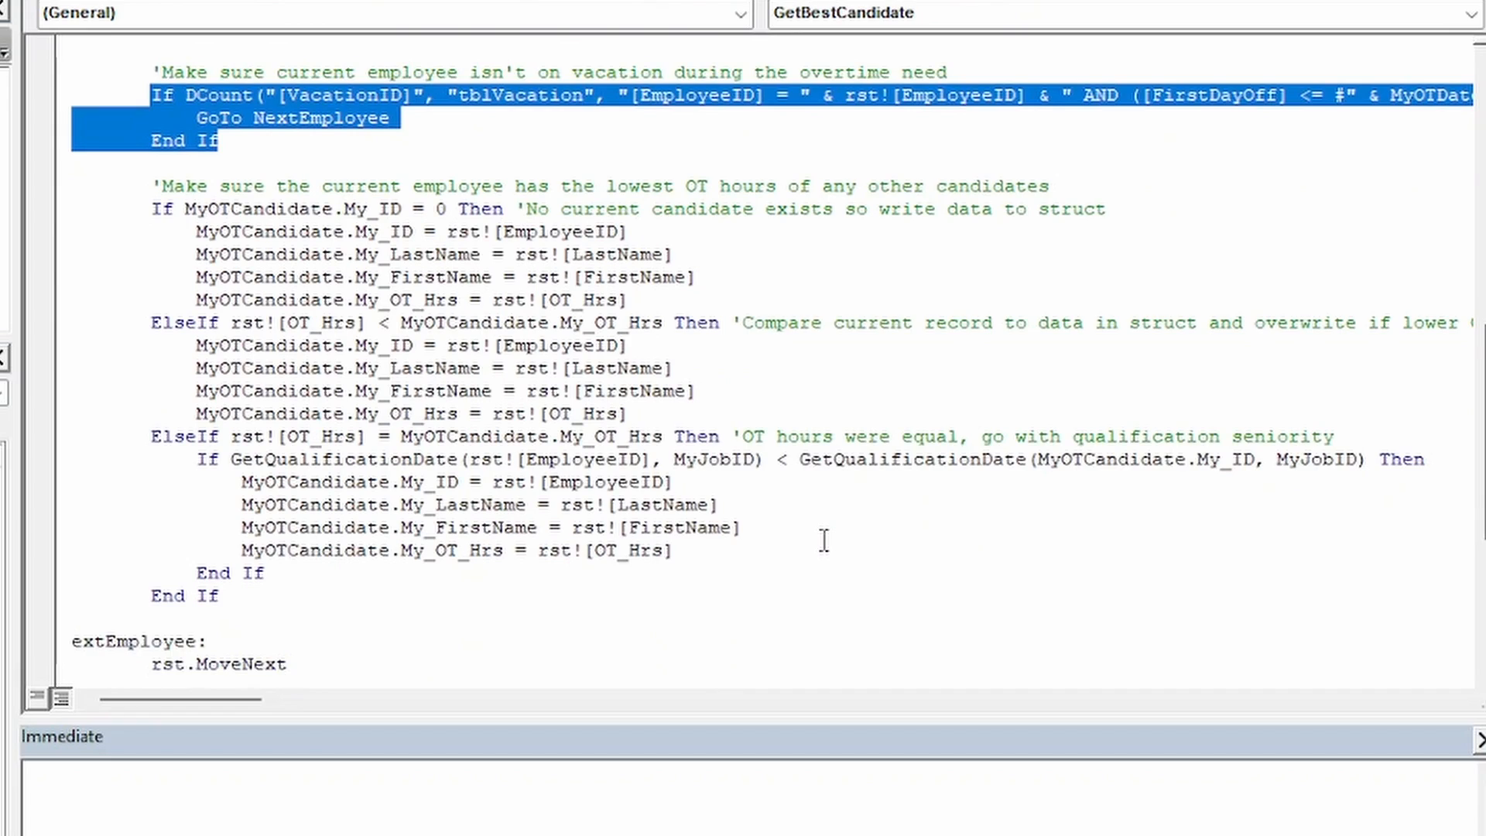
scroll(down, 3)
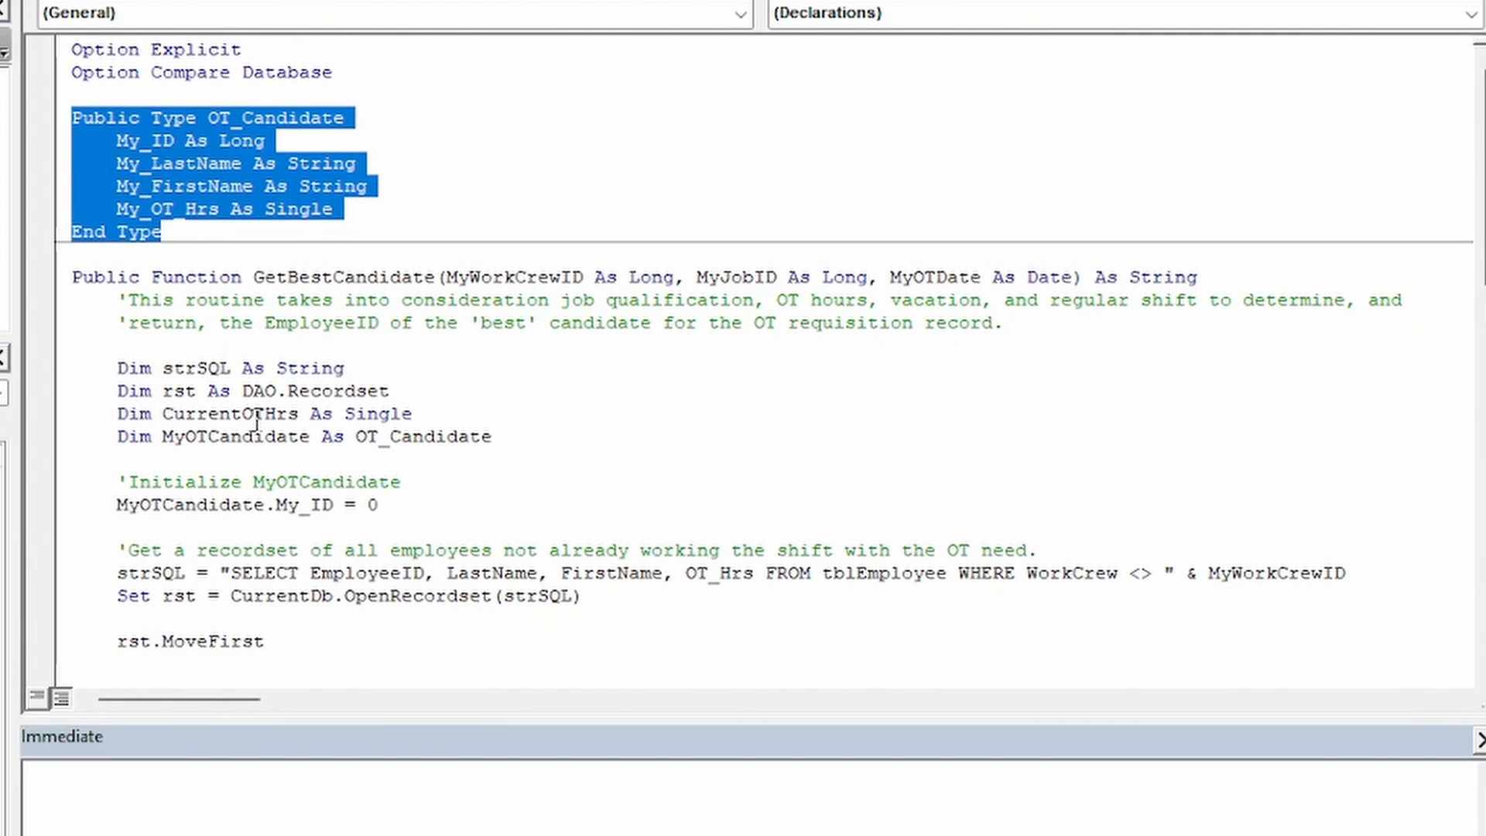
mouse_move(368, 368)
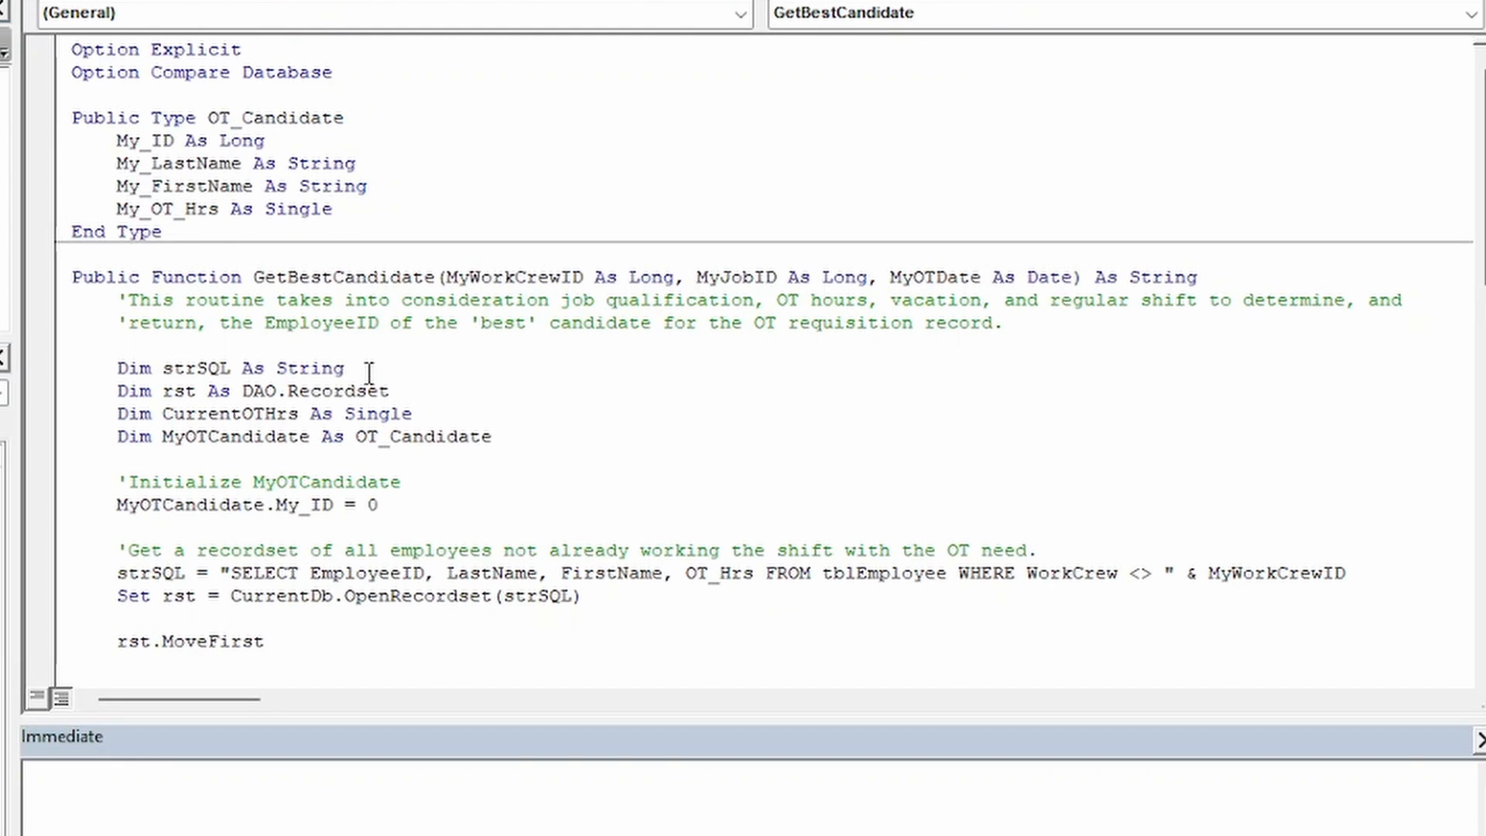
click(348, 369)
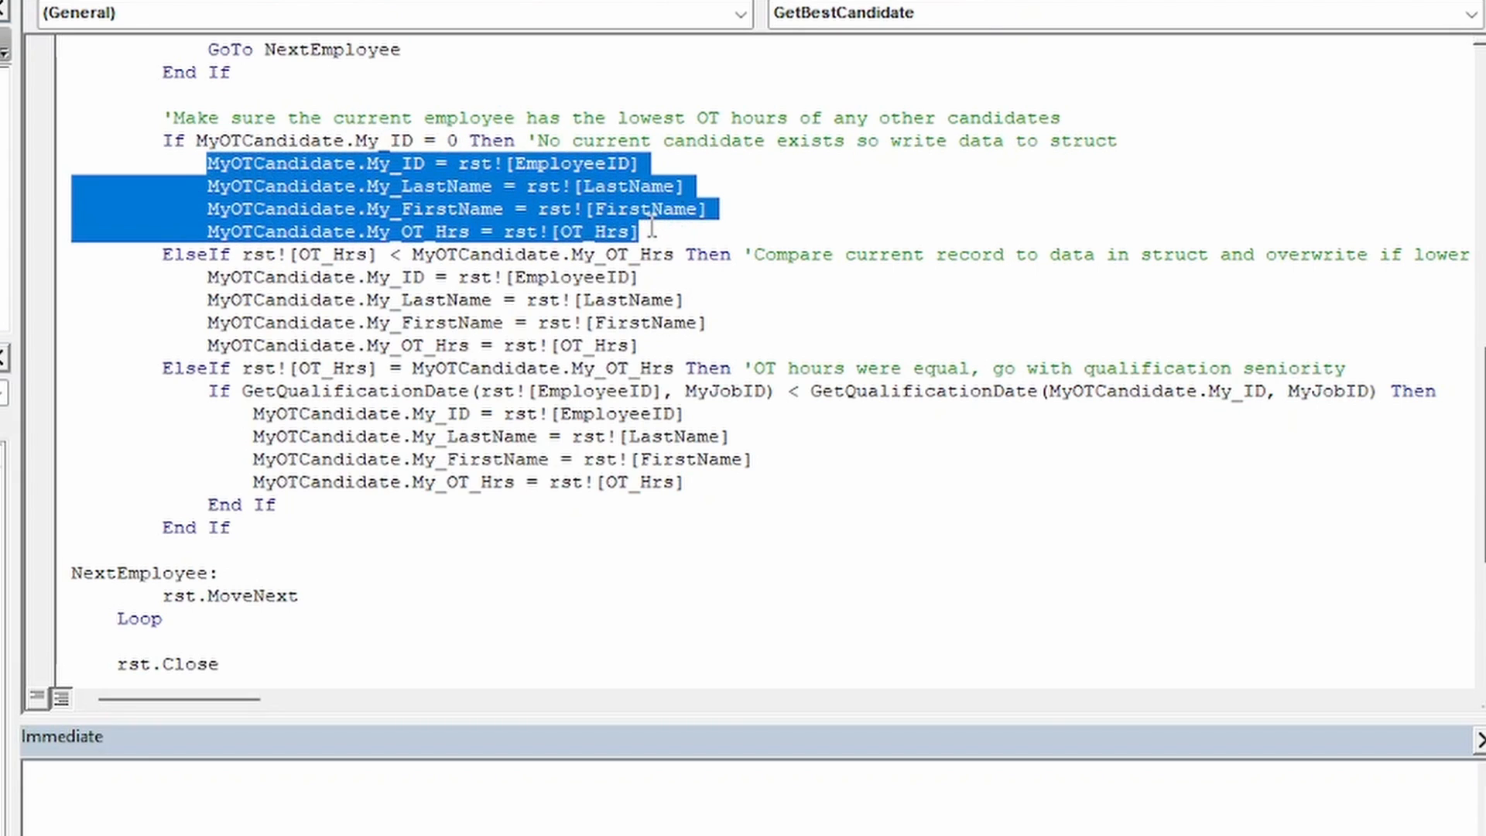
mouse_move(753, 596)
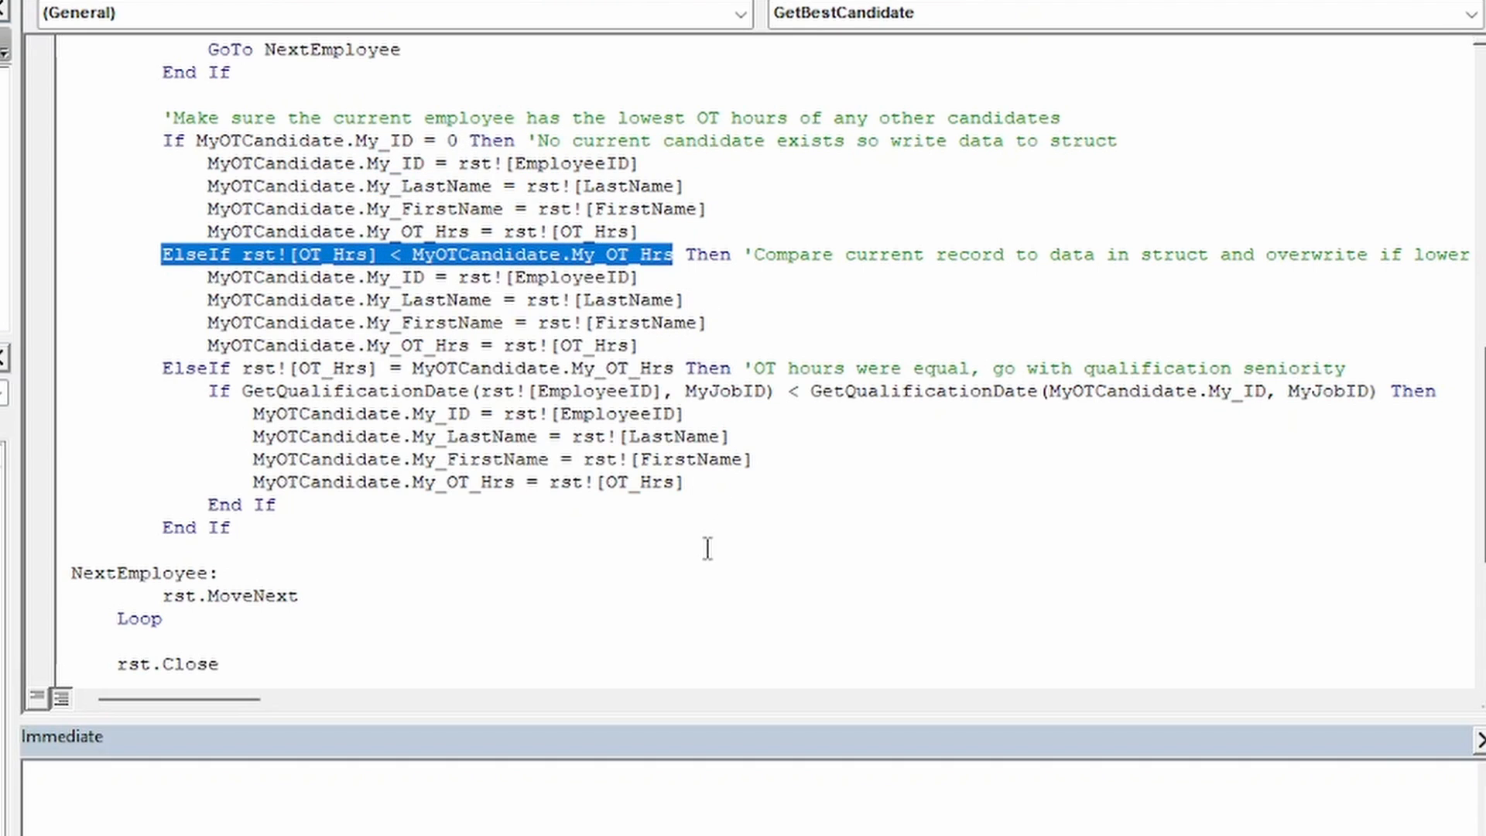
mouse_move(203, 277)
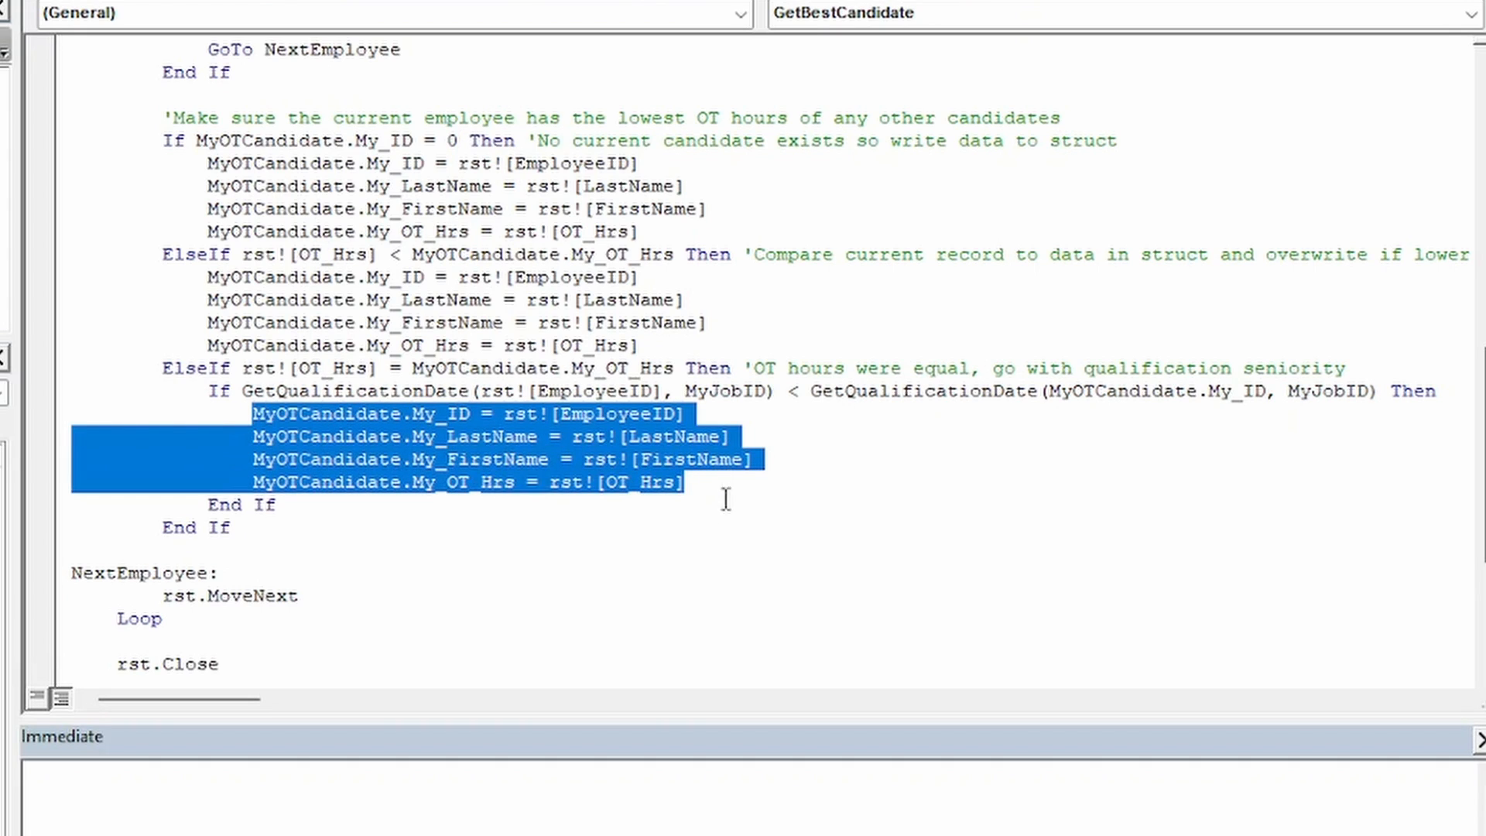
mouse_move(725, 547)
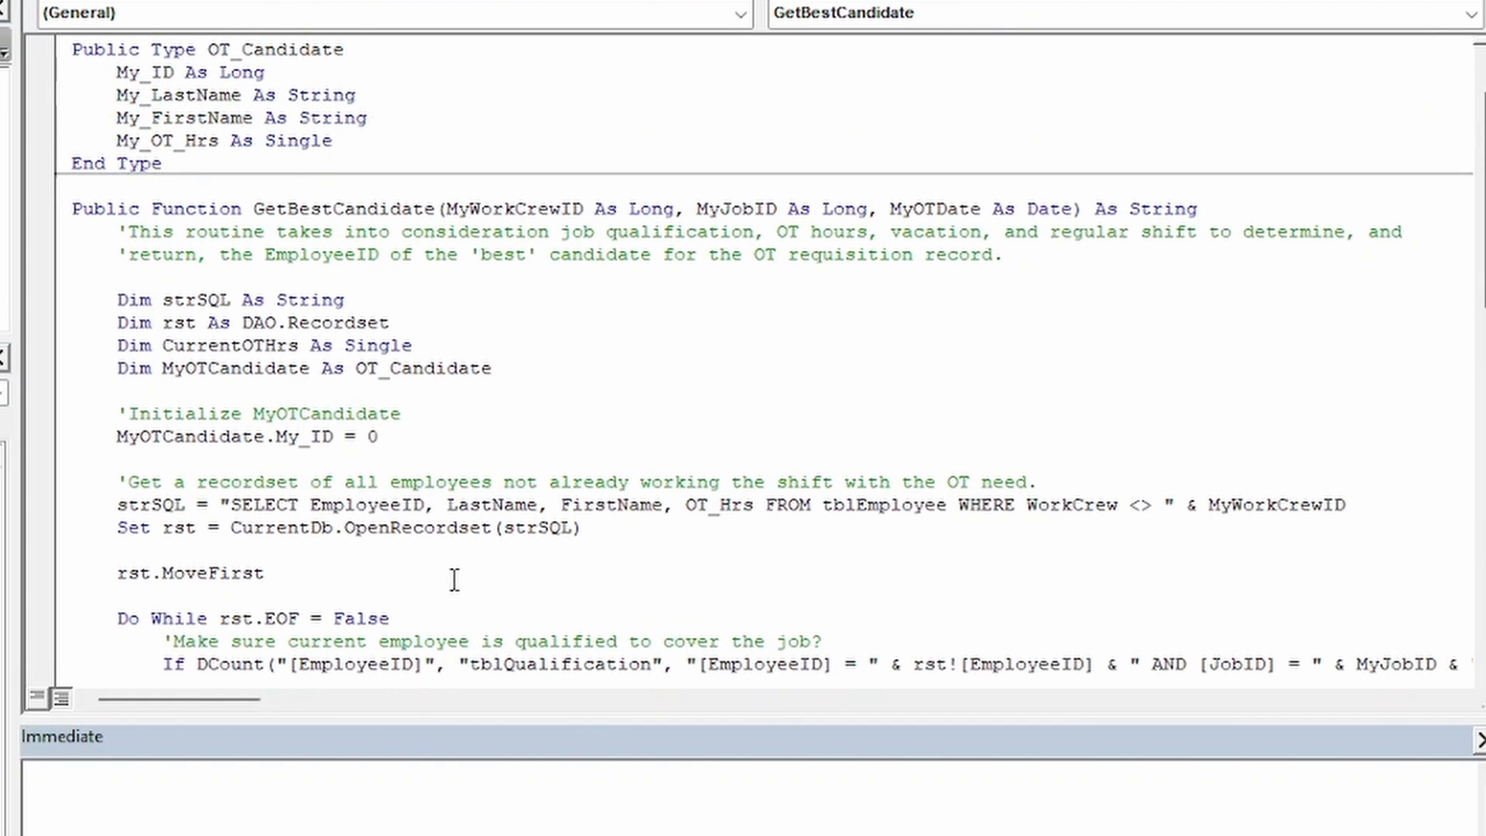
click(35, 209)
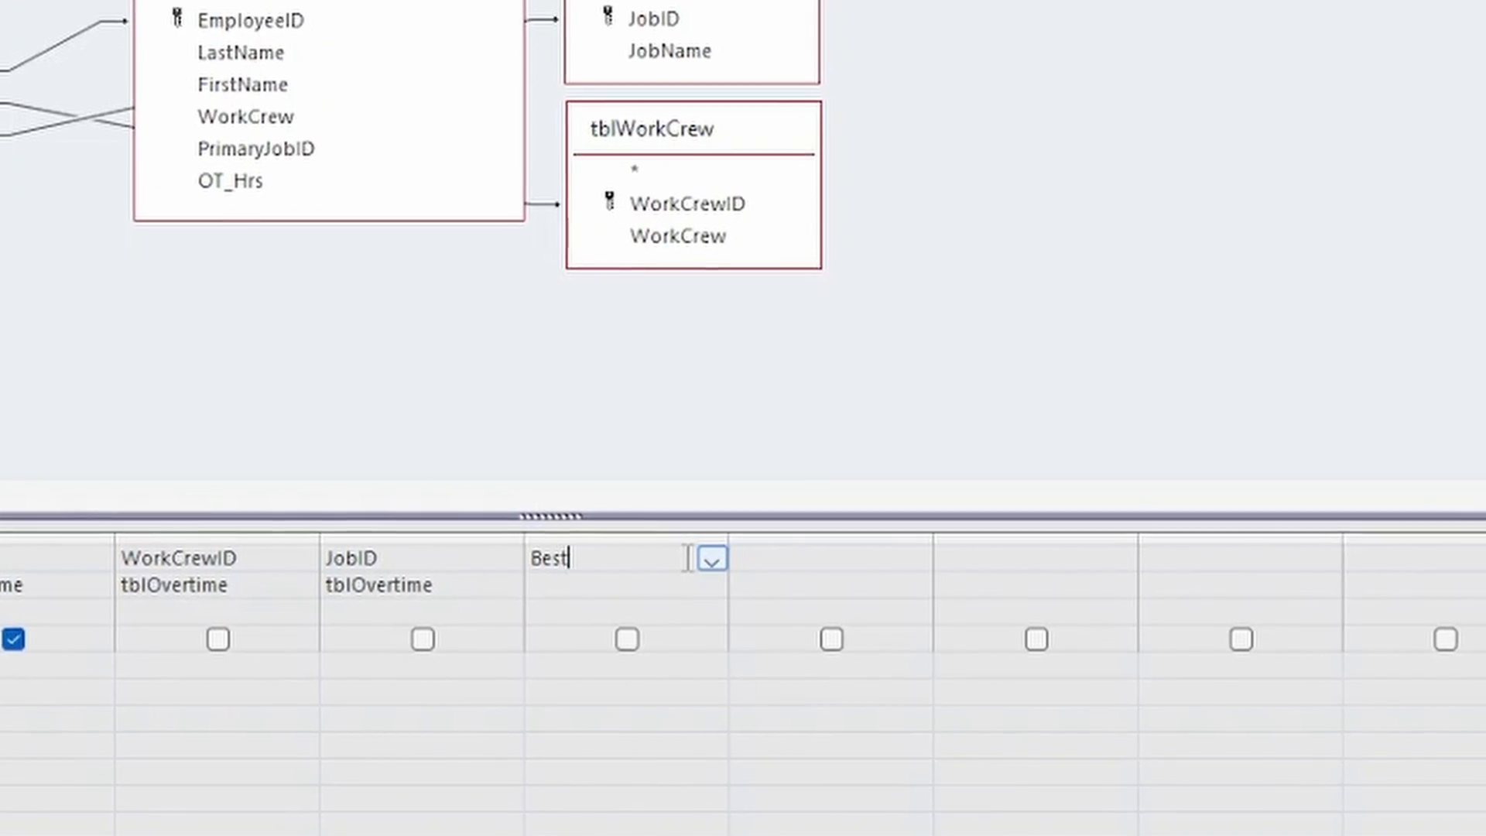
Type Best_Candidate:GetBestCandidate(tblOvertime.WorkCrewID, tblOvertime.JobID, OvertimeDate) into the Field cell
text(_Candidate:)
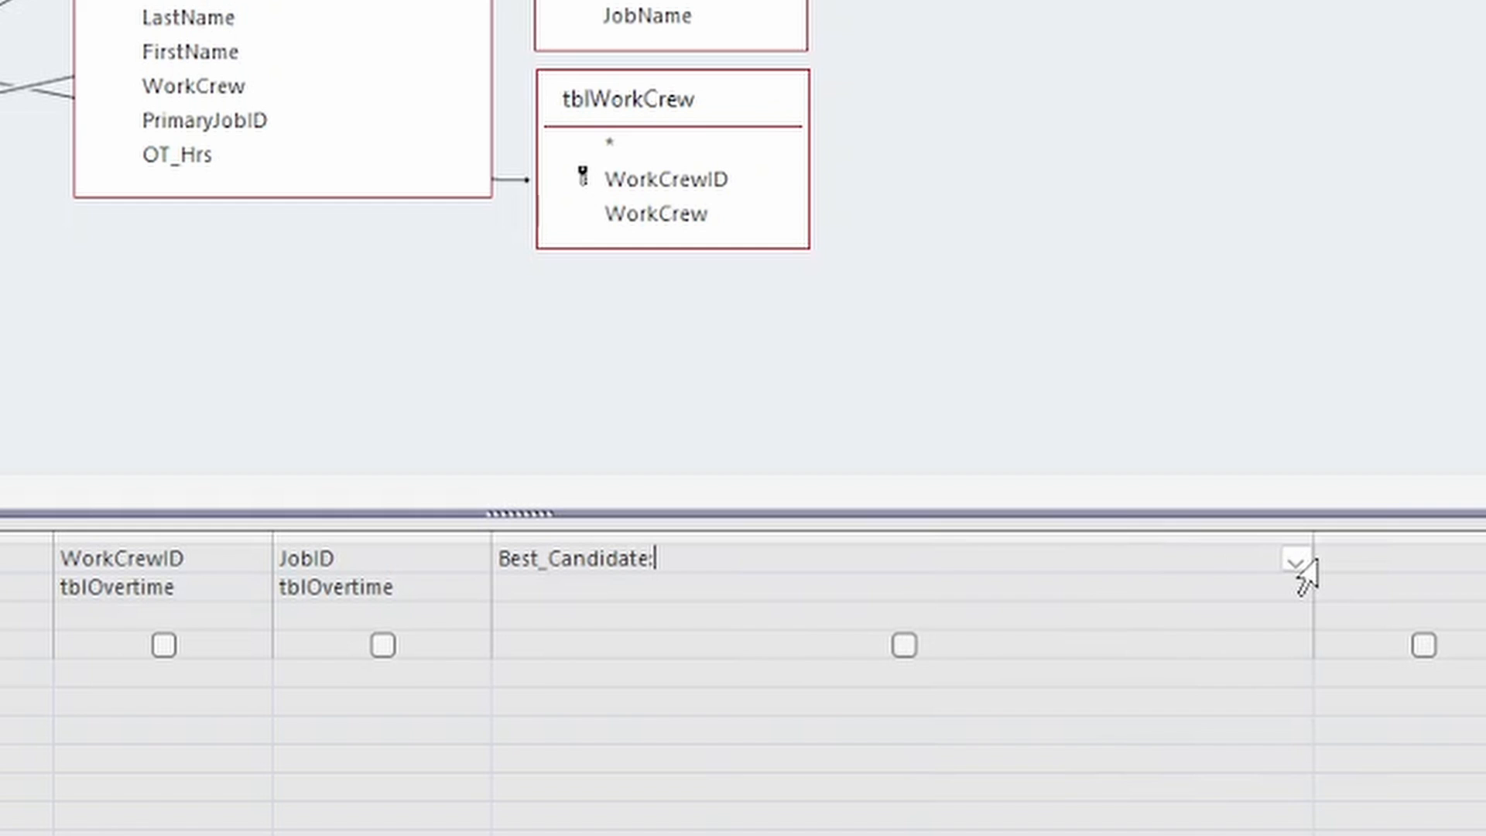
text(GetBe)
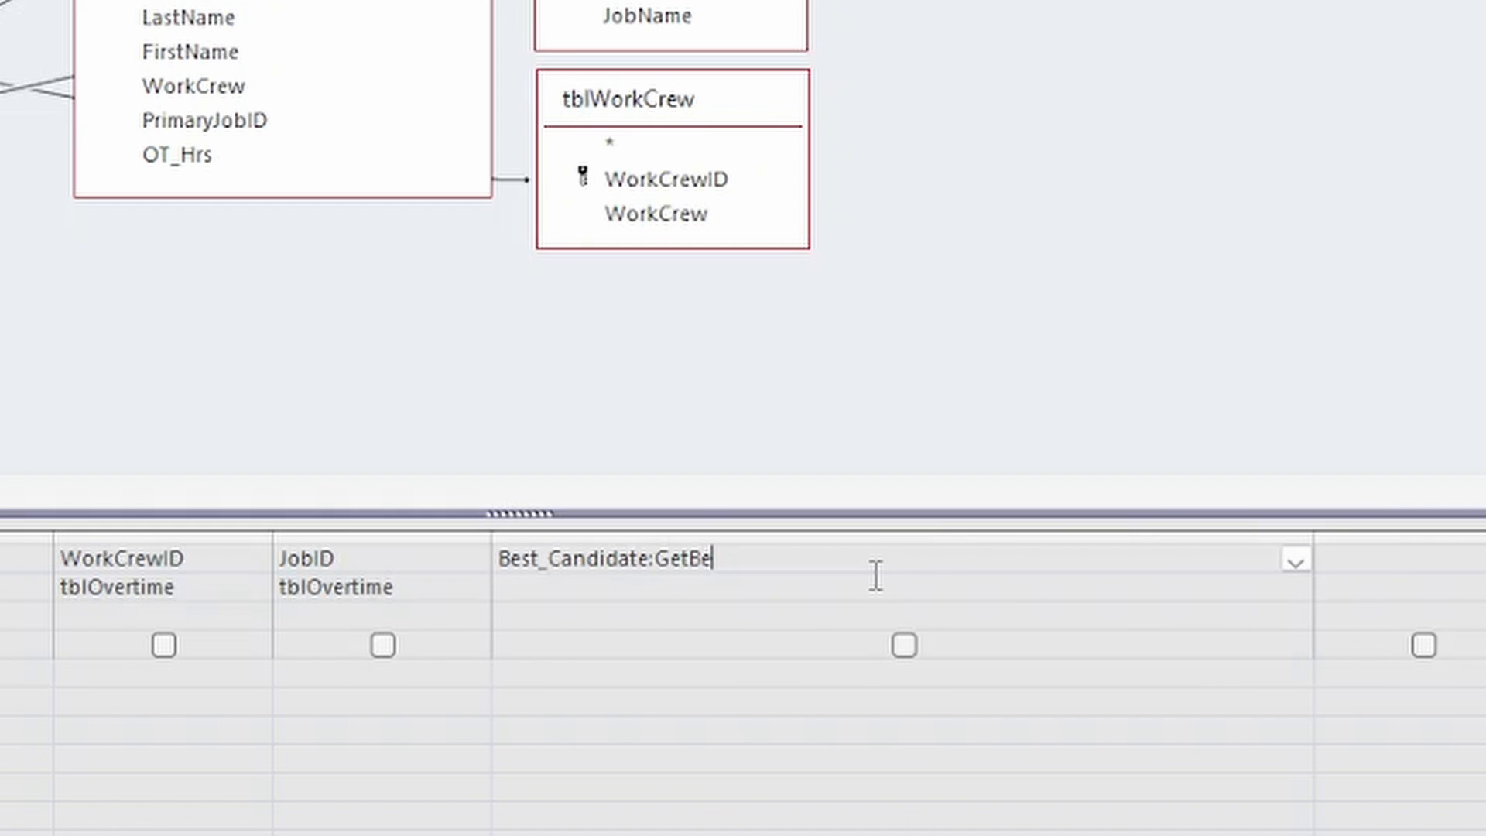
text(stCandidate)
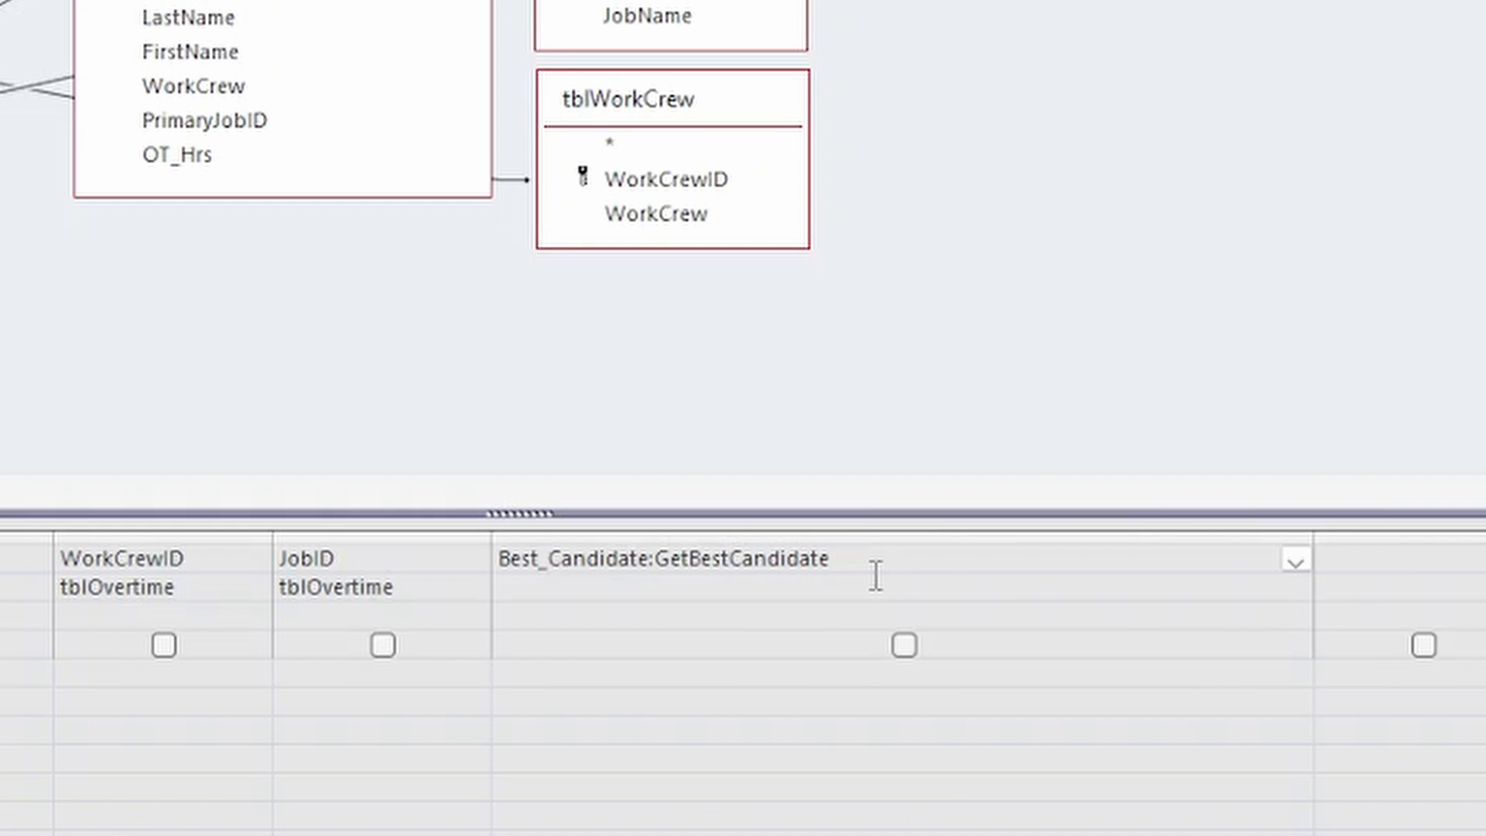
text((tblOvertime.WorkCrewID,tblOv)
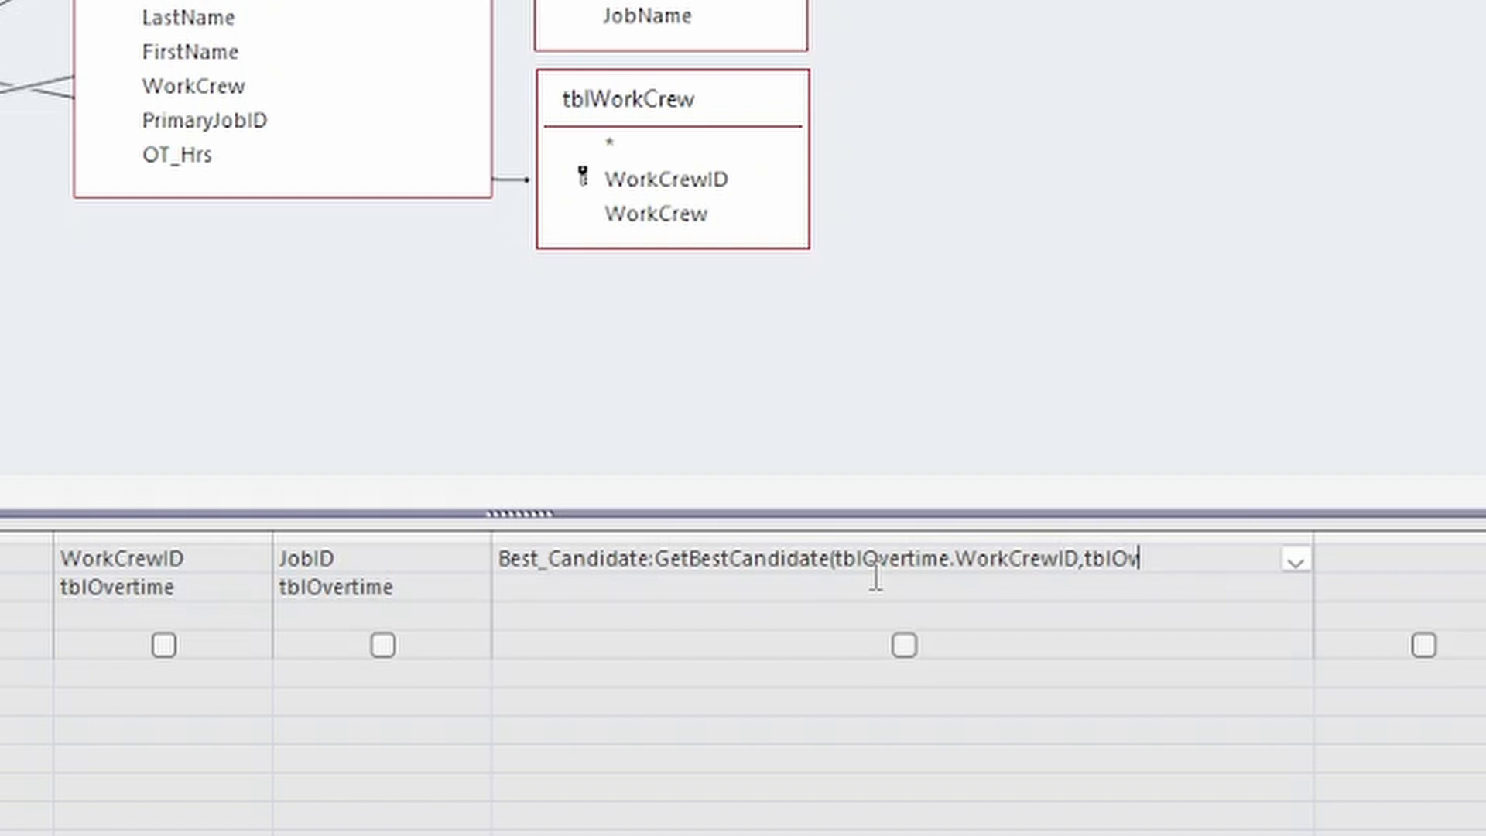
text(ertime.Jobl)
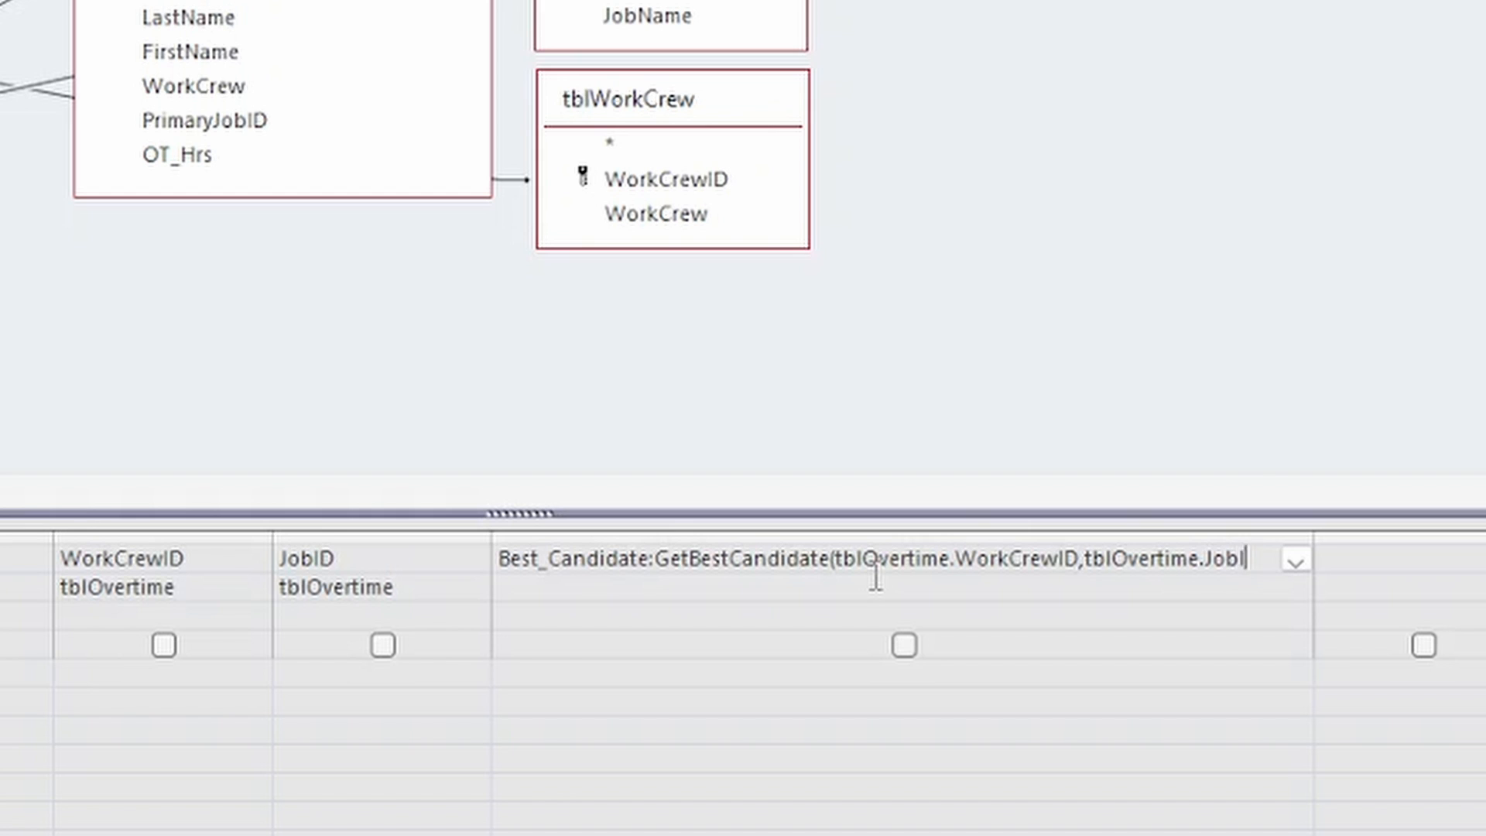
text(D,Overtime)
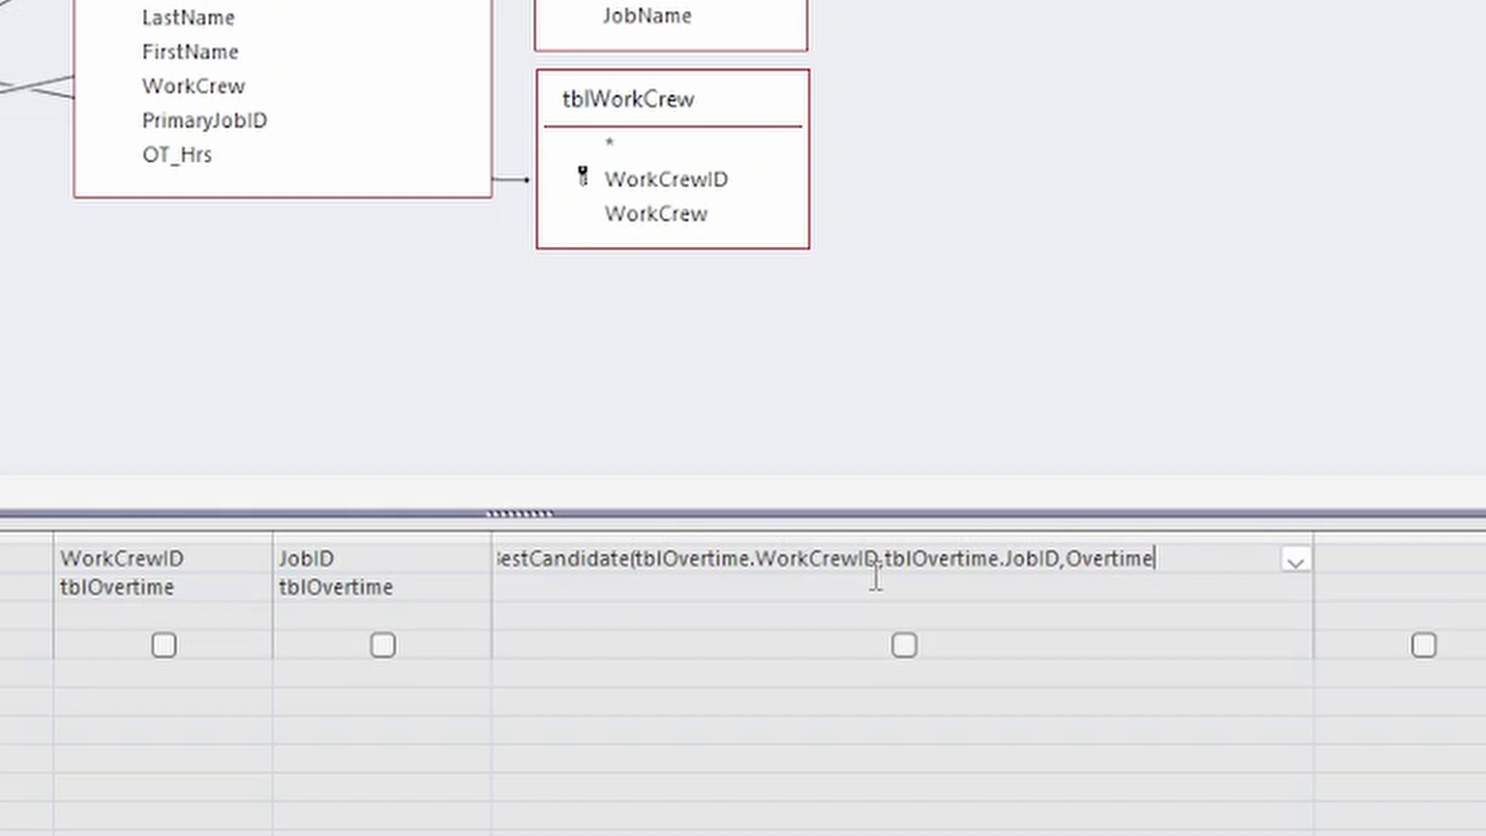
text(Date))
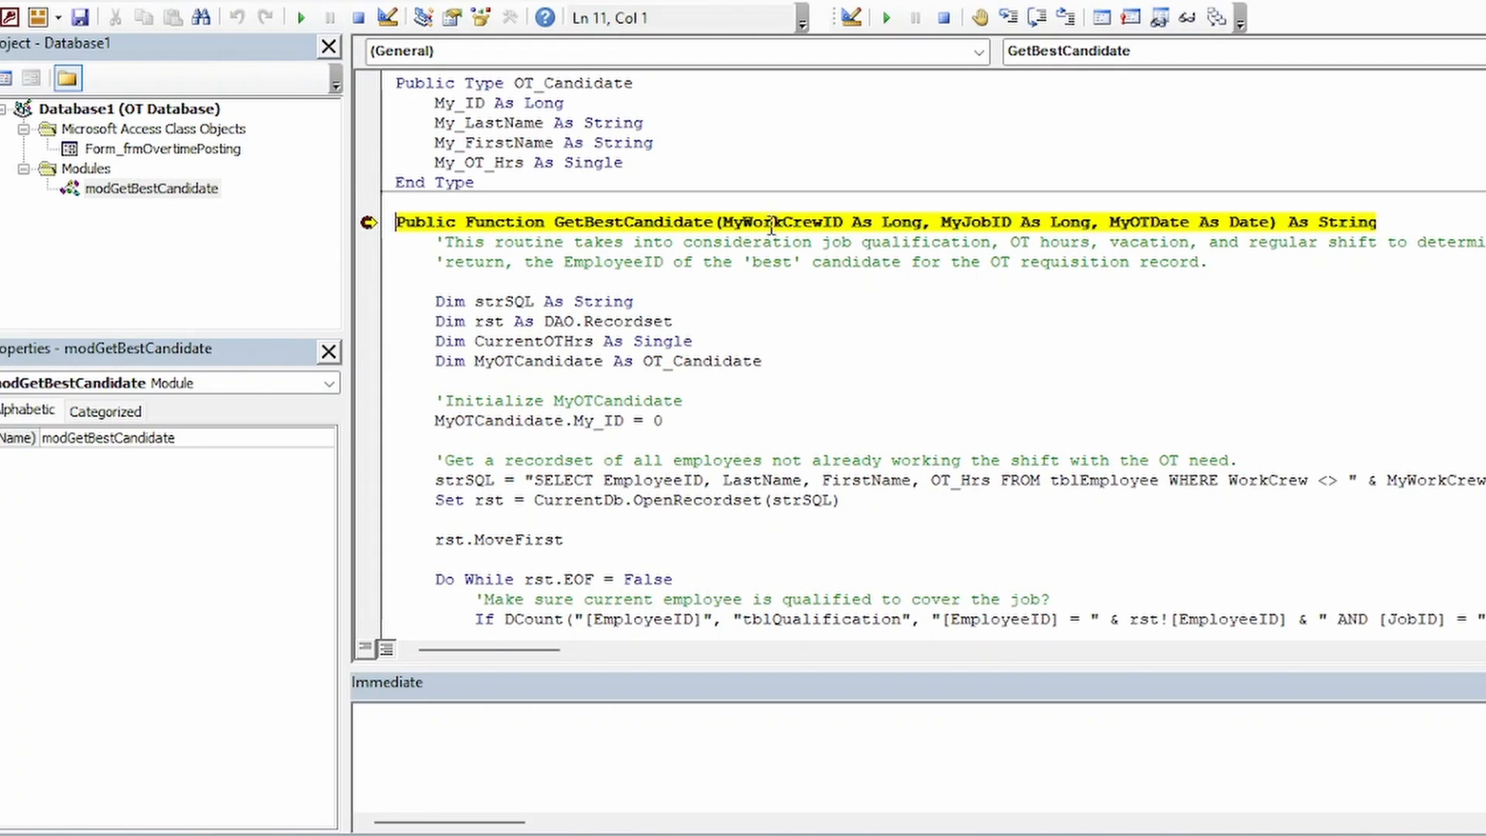
mouse_move(797, 221)
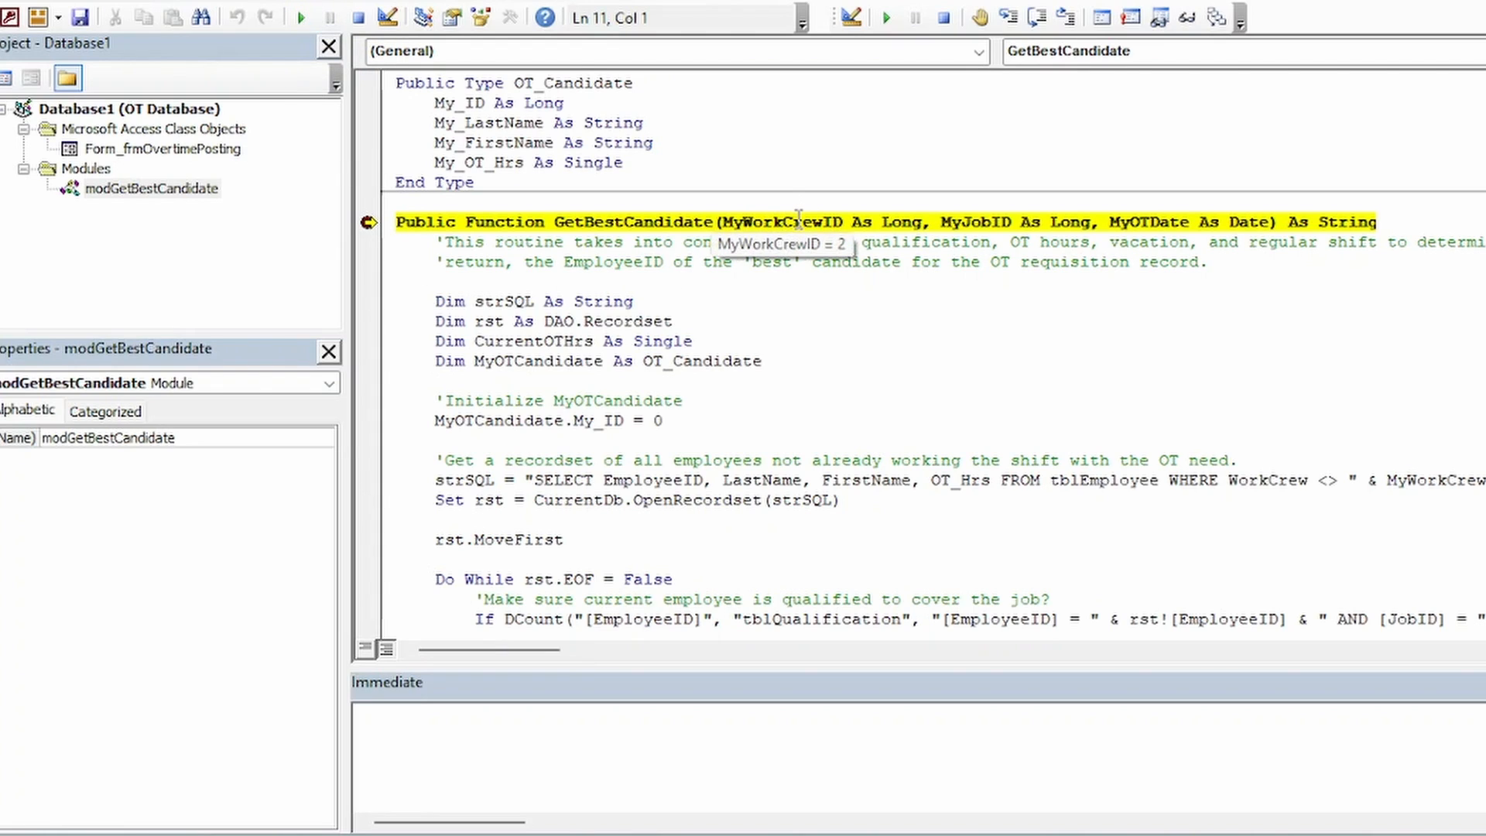
mouse_move(970, 223)
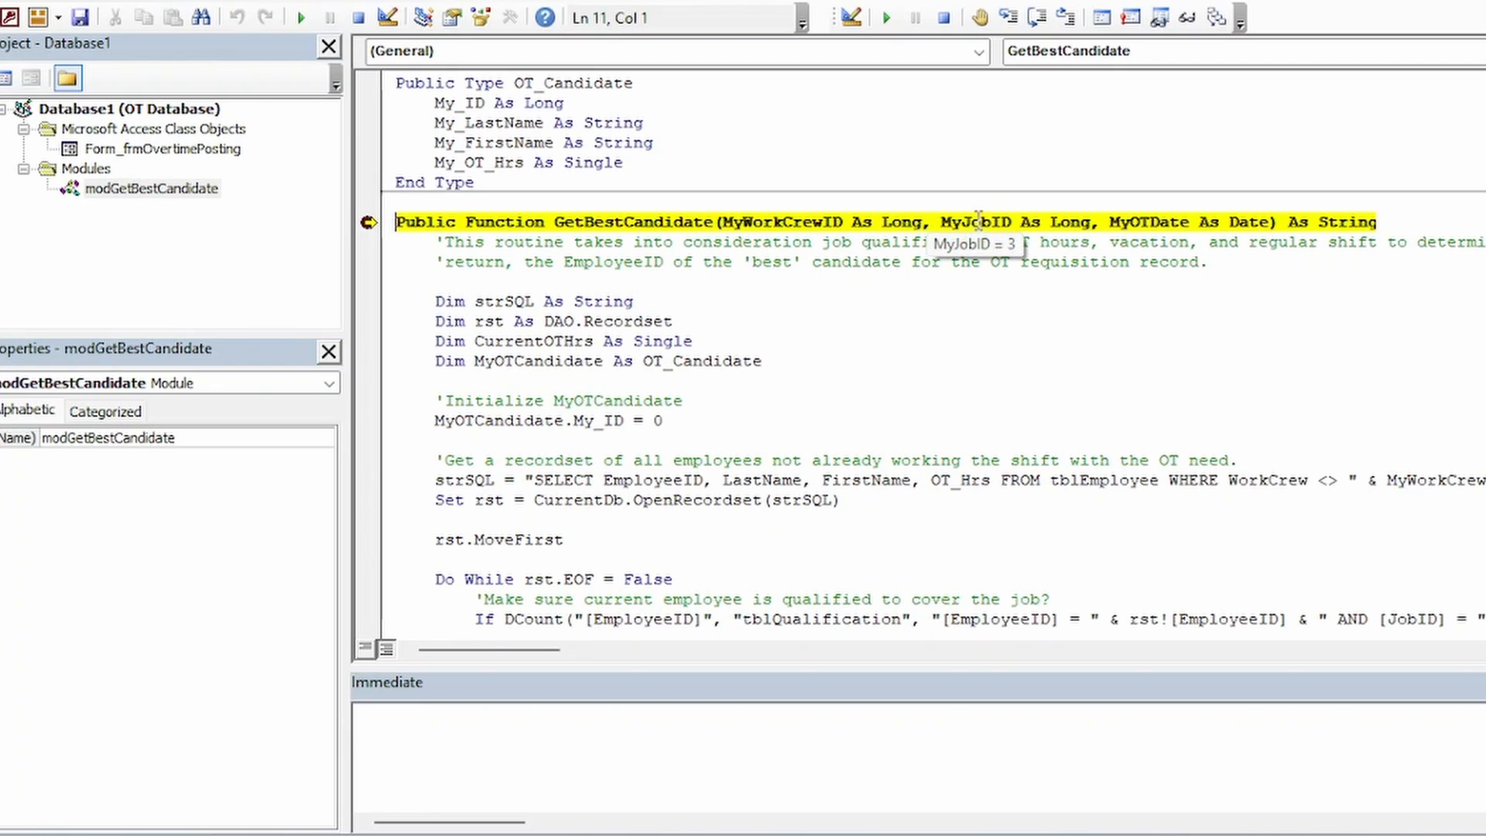
mouse_move(1159, 222)
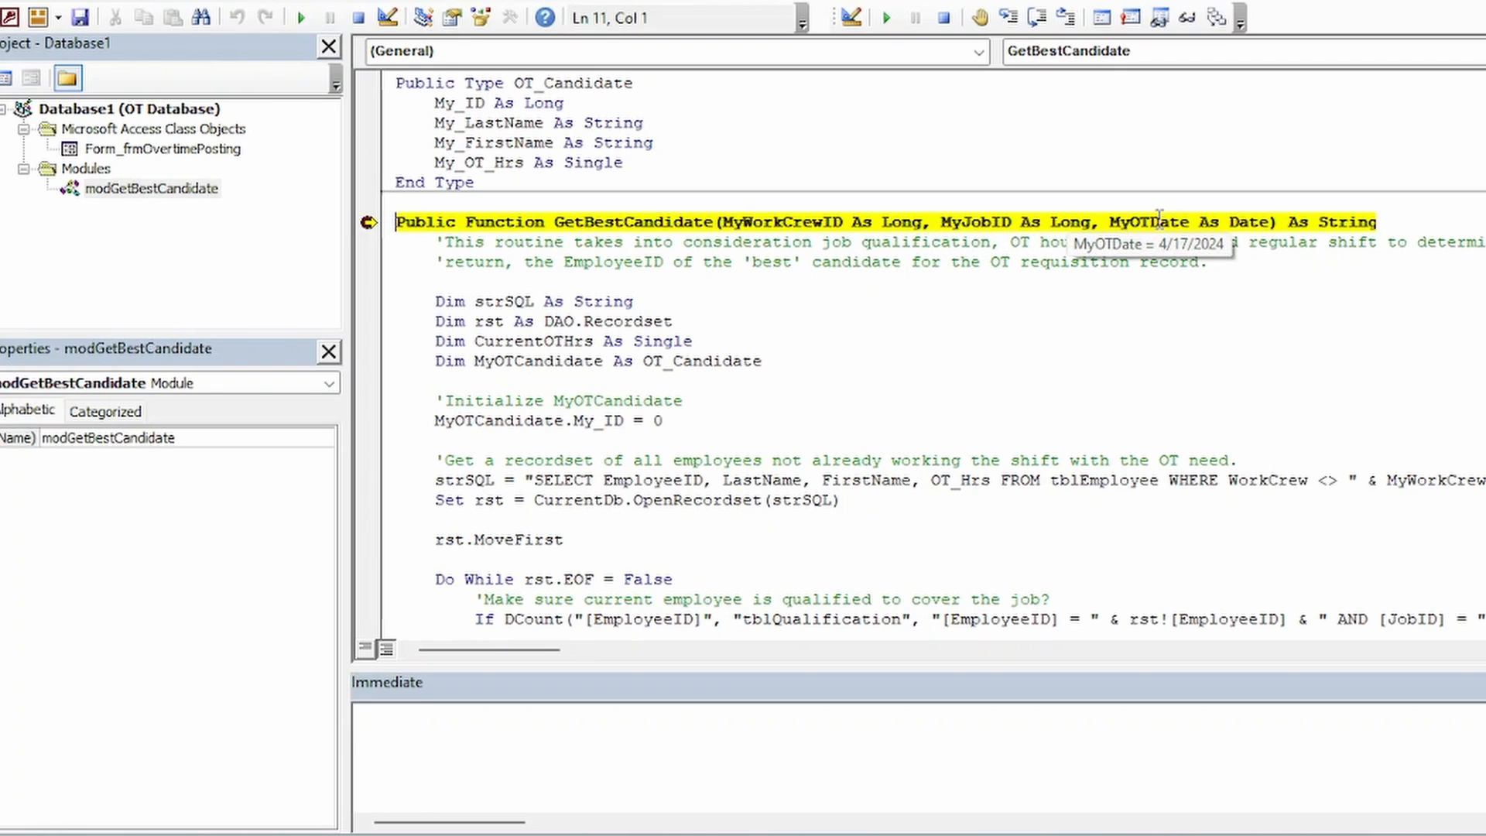
Resume the paused GetBestCandidate function with Continue for successive records
click(300, 17)
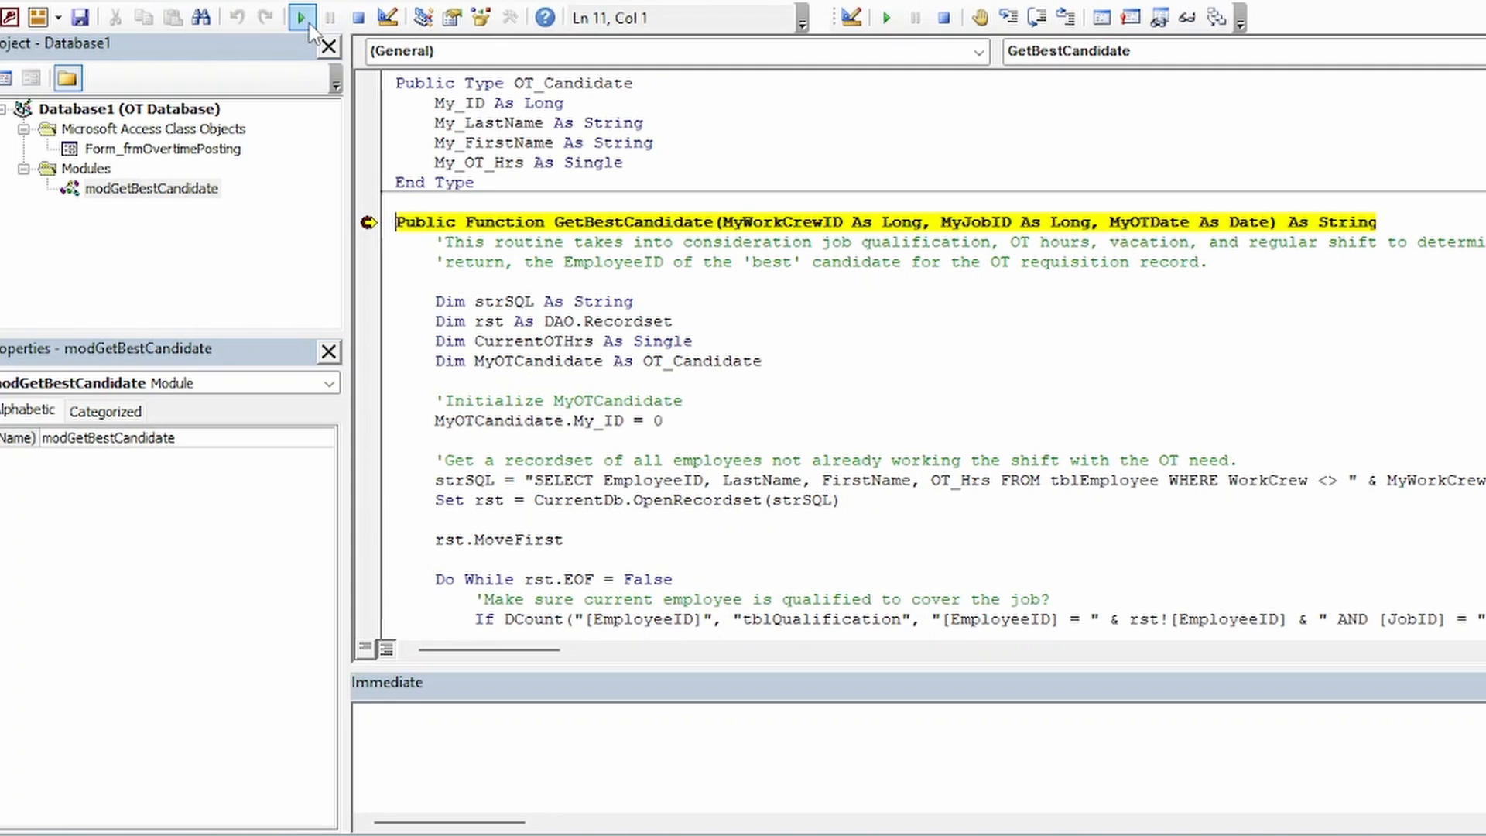
click(301, 17)
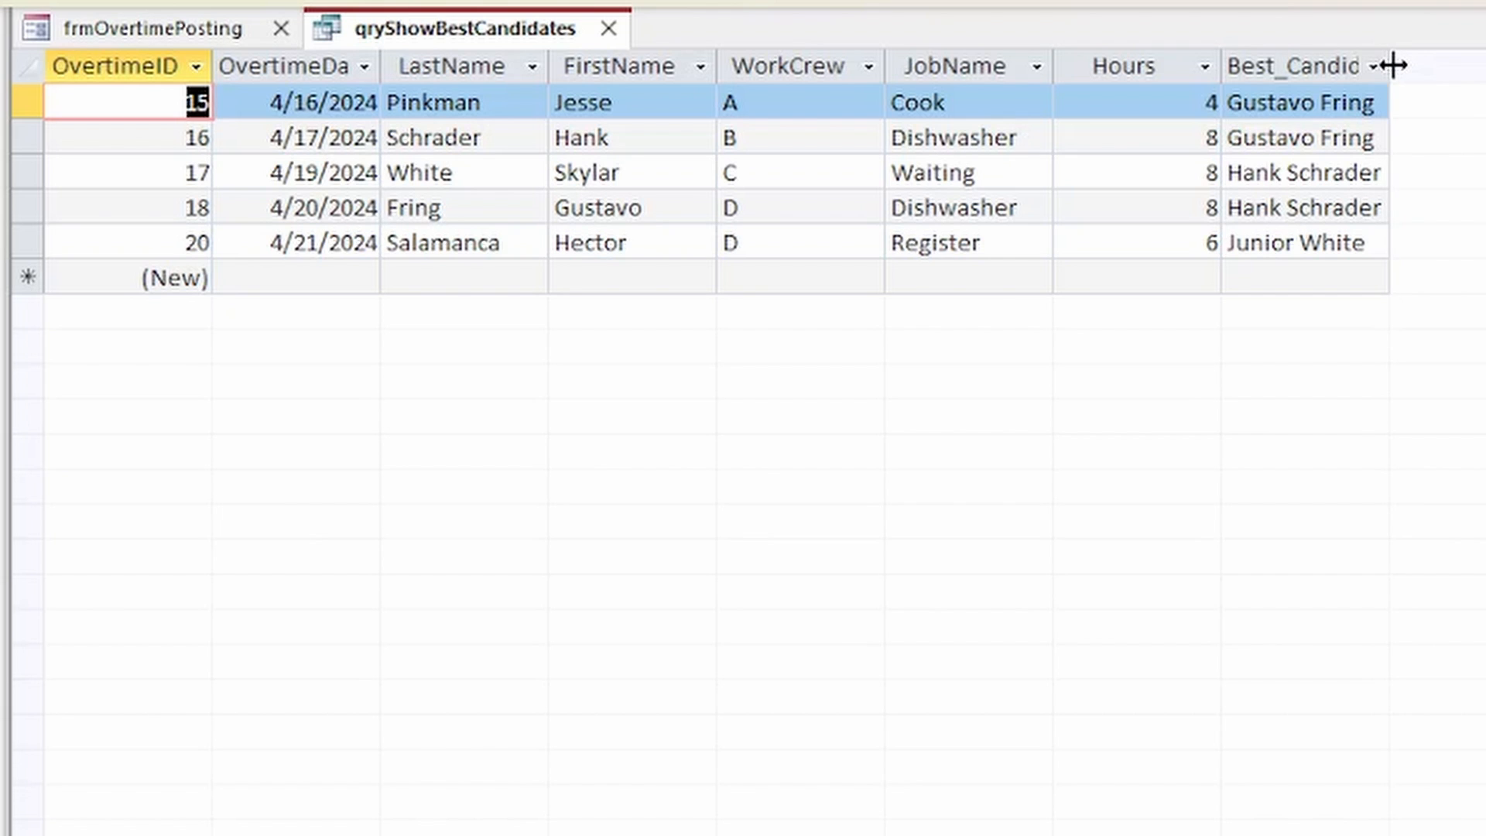
click(1310, 66)
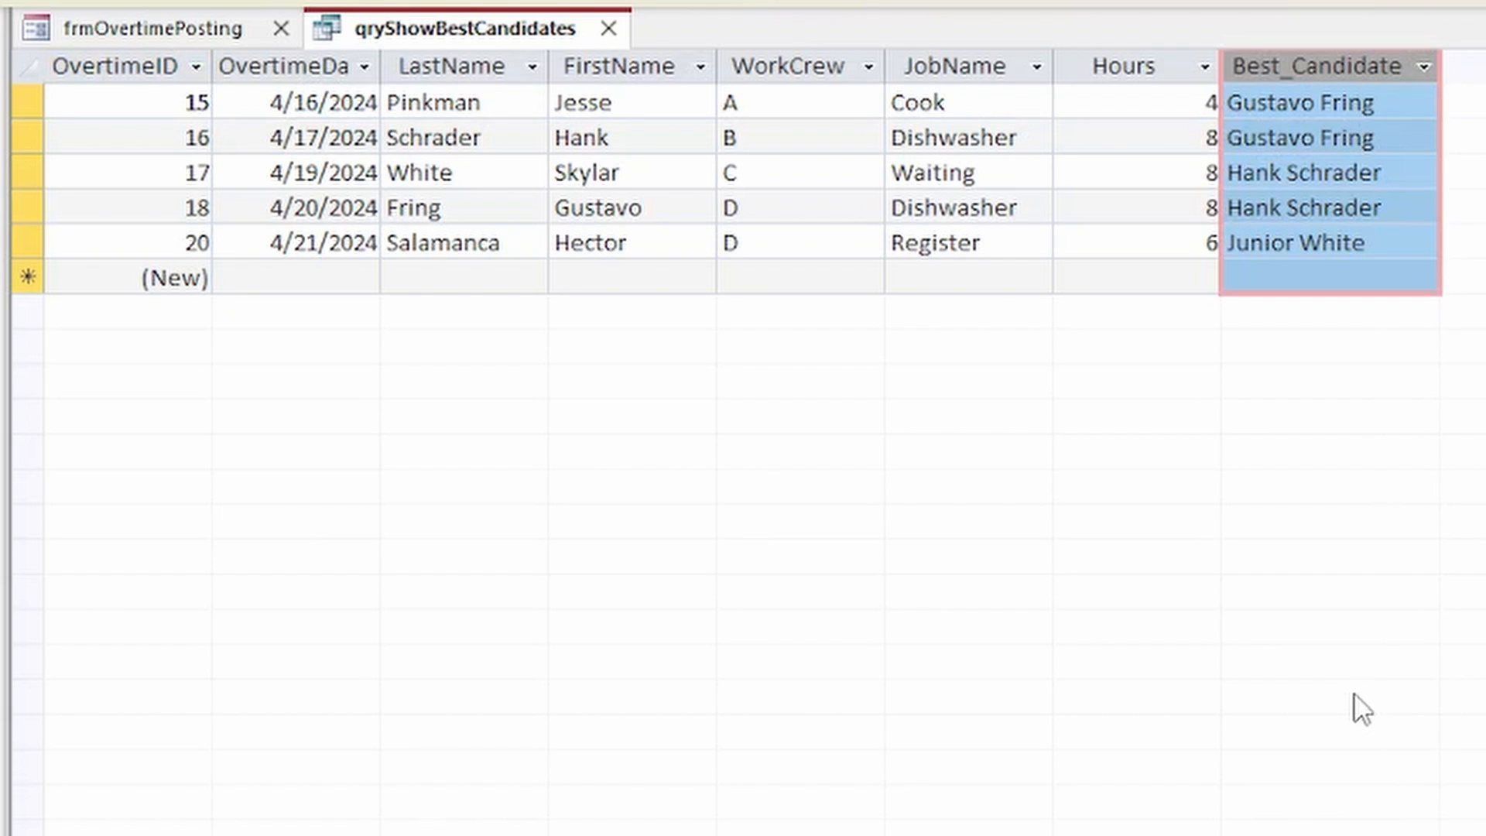